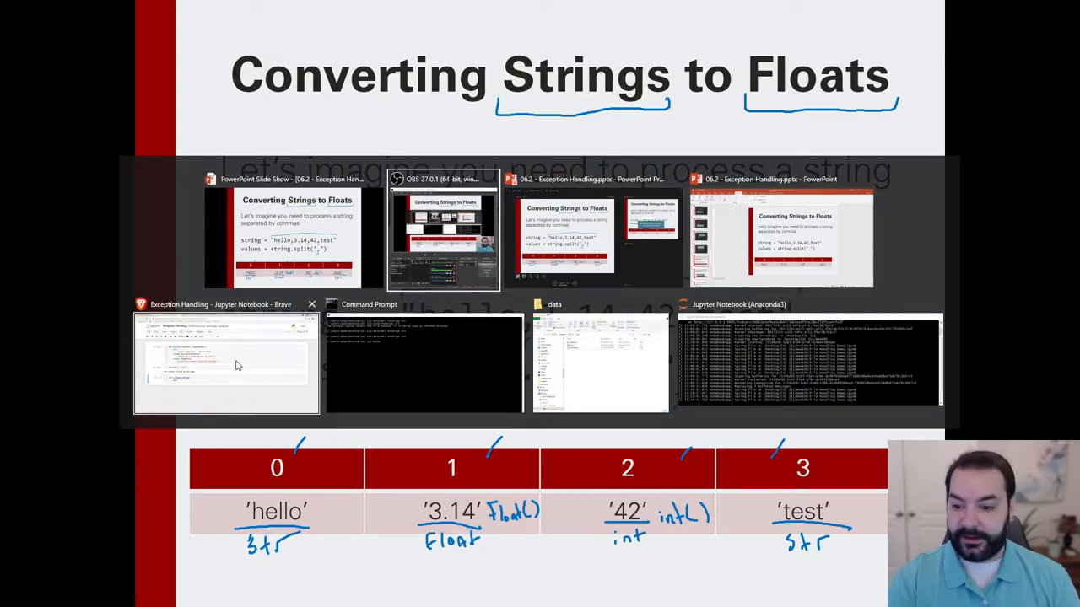
- In the Exception Handling notebook, assign string = "hello,3.14,42,test"
click(236, 362)
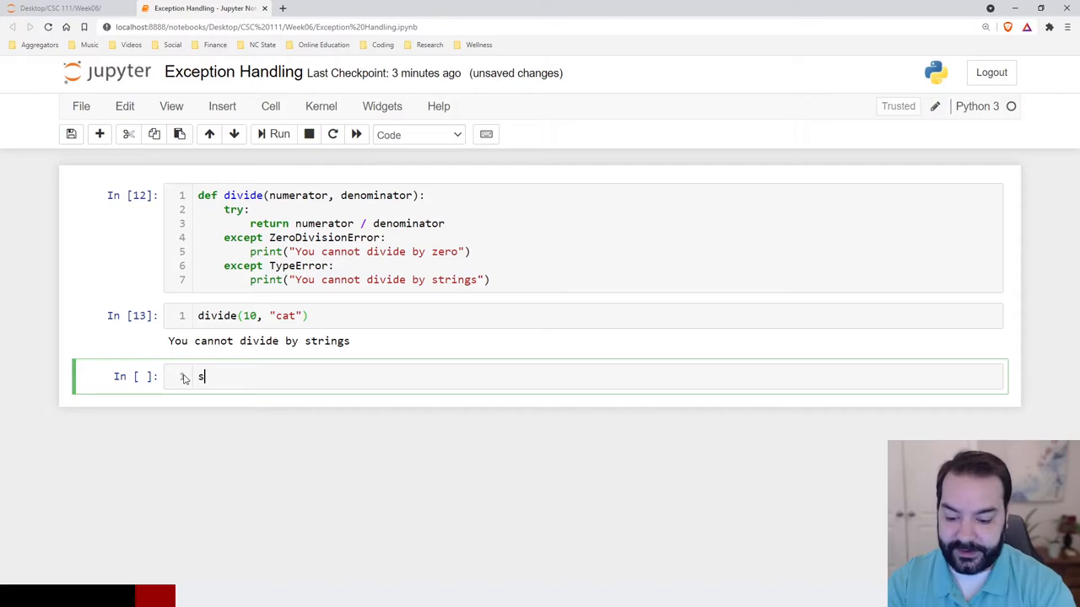
text(tring =)
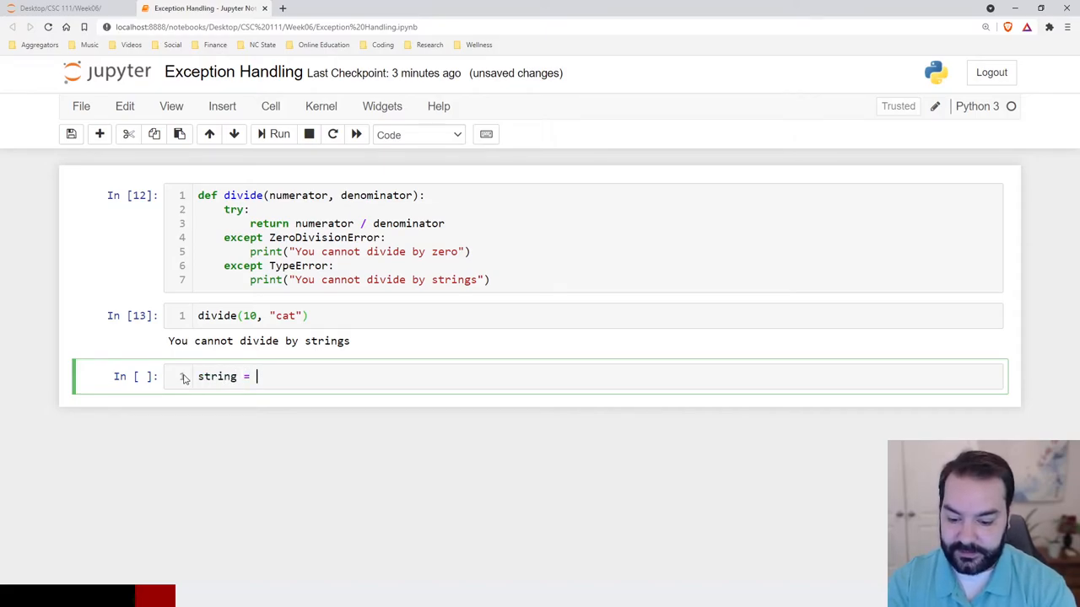
text("hel")
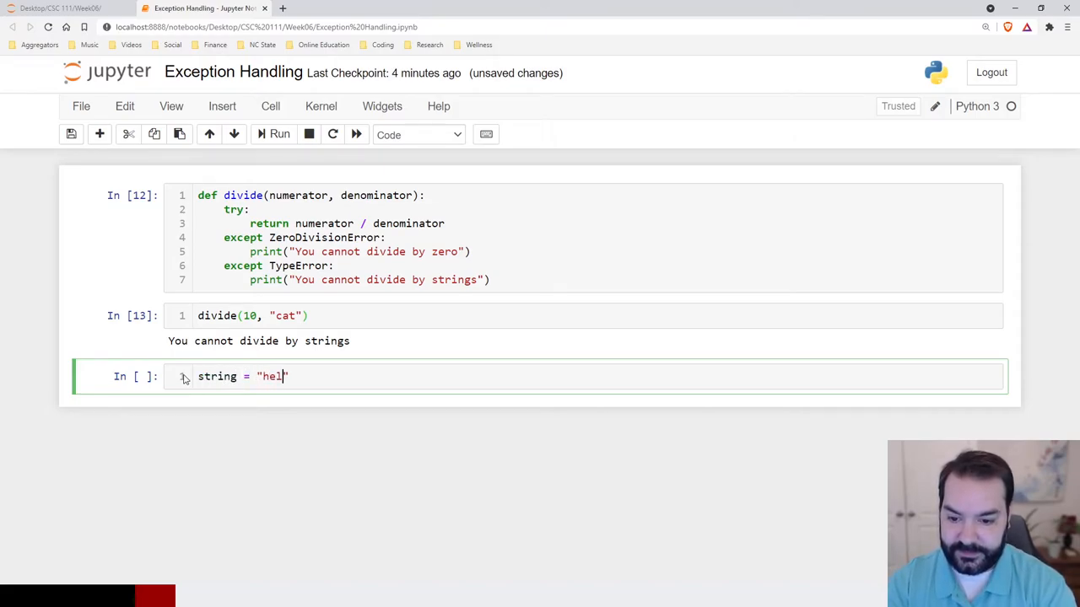
text(lo,3.)
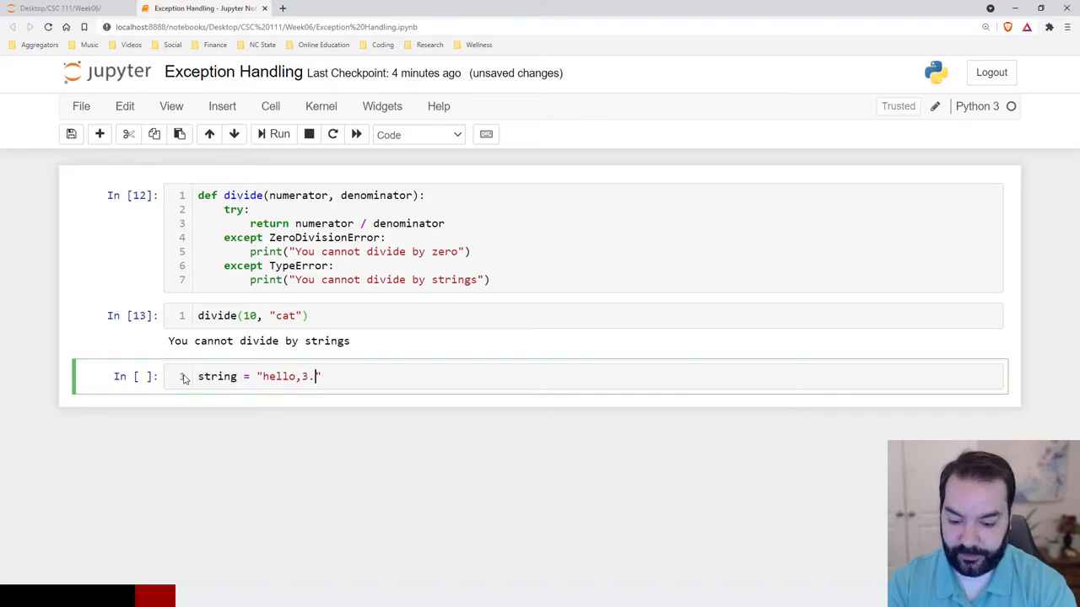
text(14,42,test)
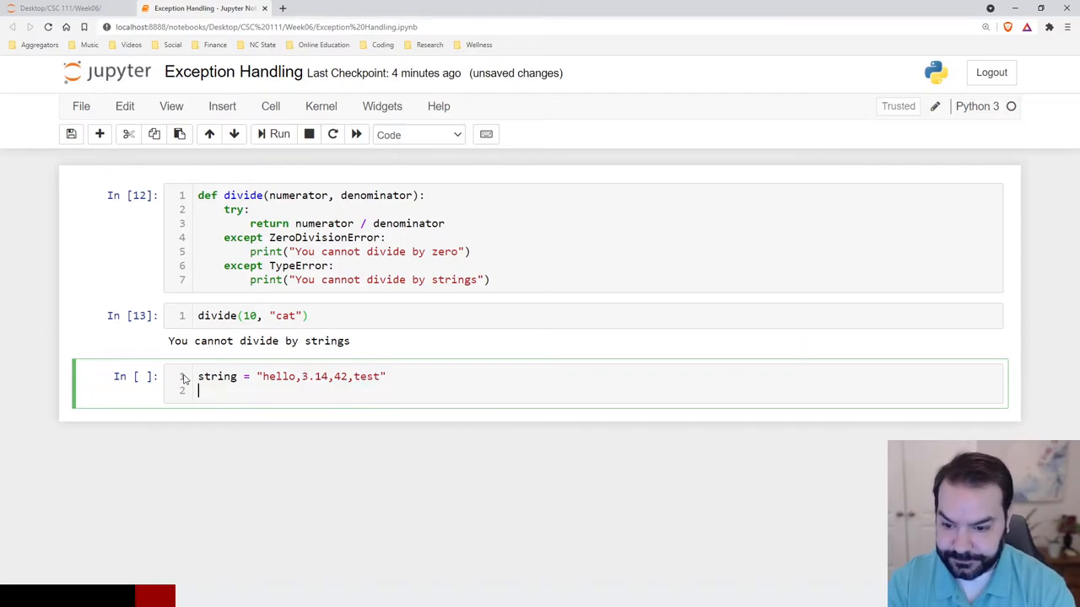
- Set values = string.split(",") and print the resulting list
text(values = str)
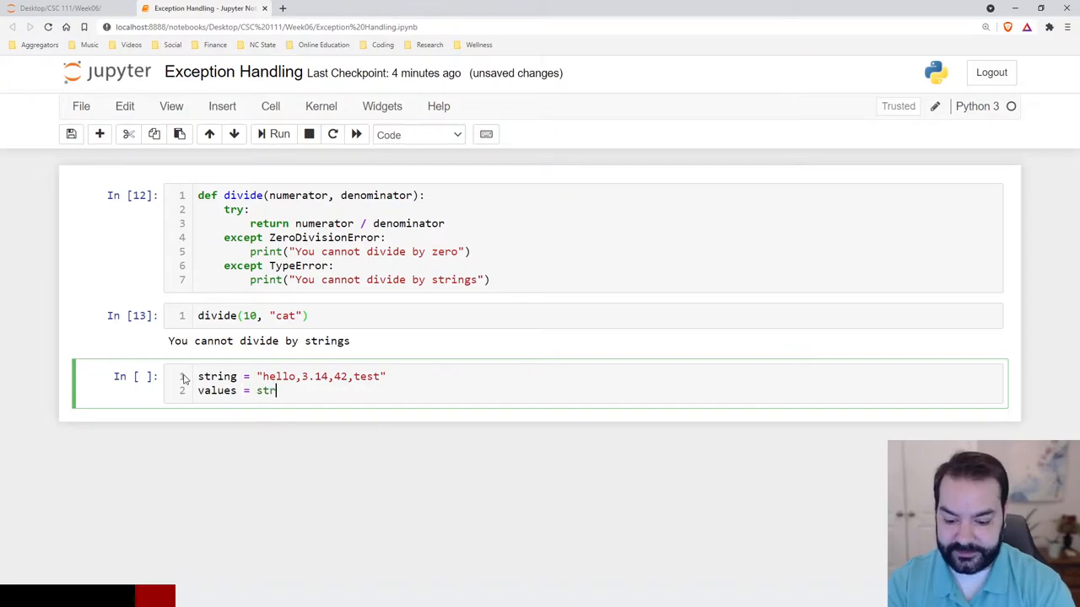
text(ing.split())
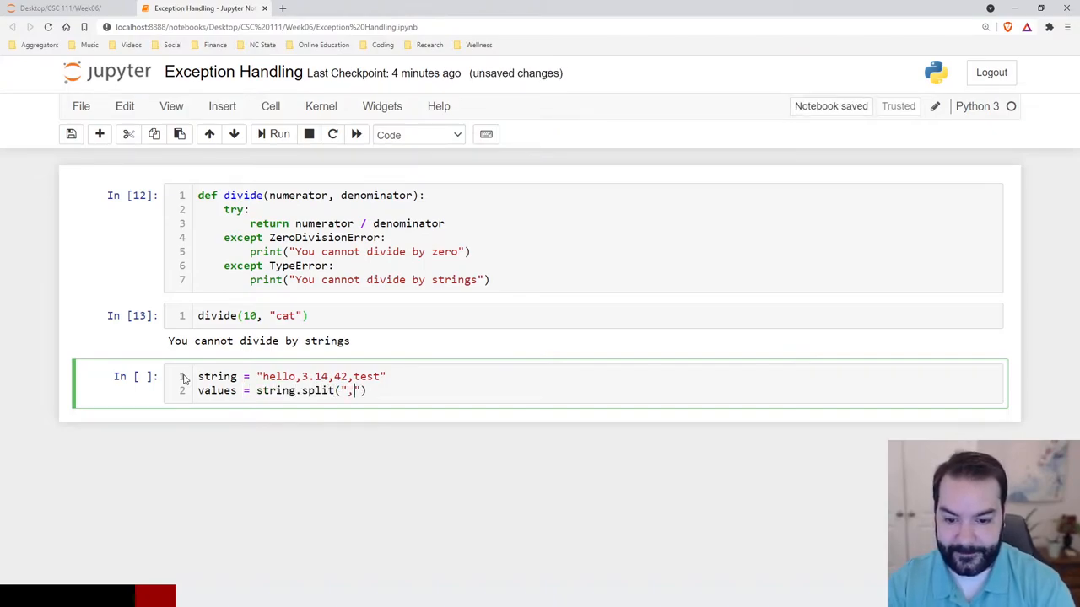
text(pri)
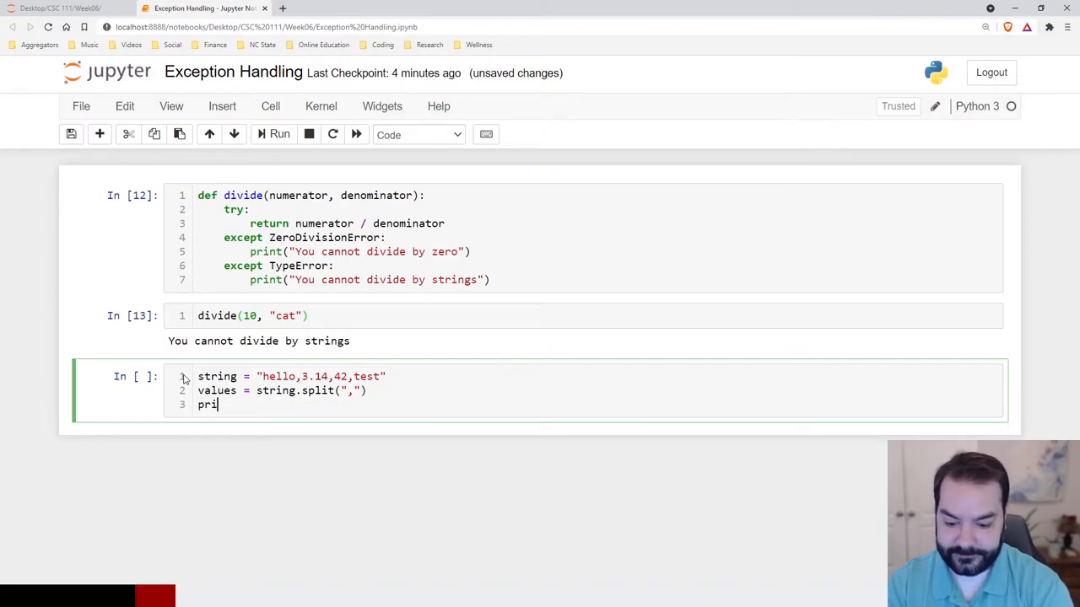
text(nt(values)
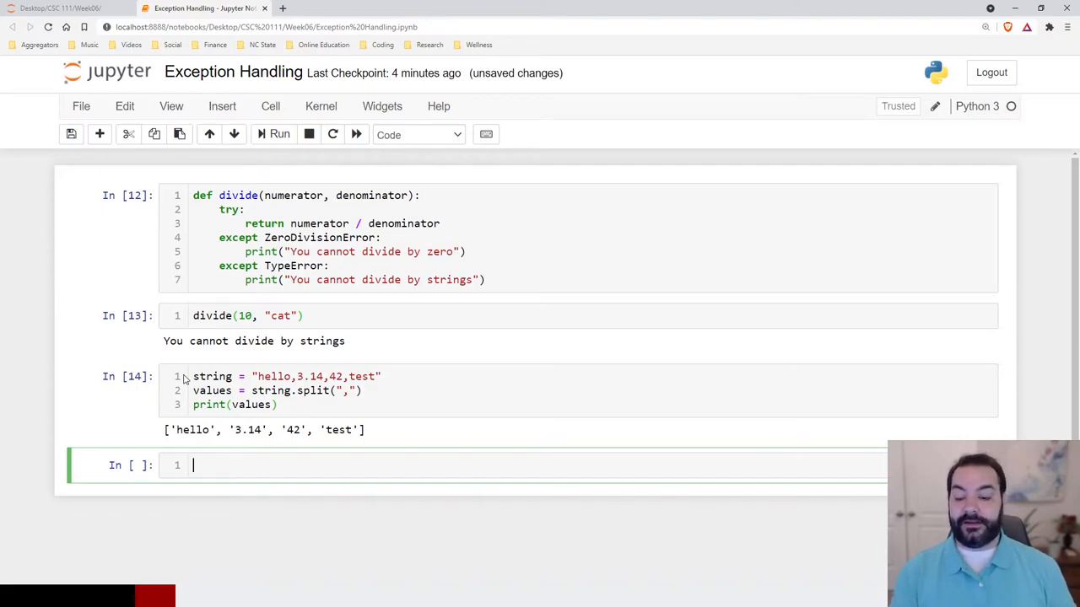
- Write a for loop printing each value alongside type(value), showing all are str
double_click(244, 431)
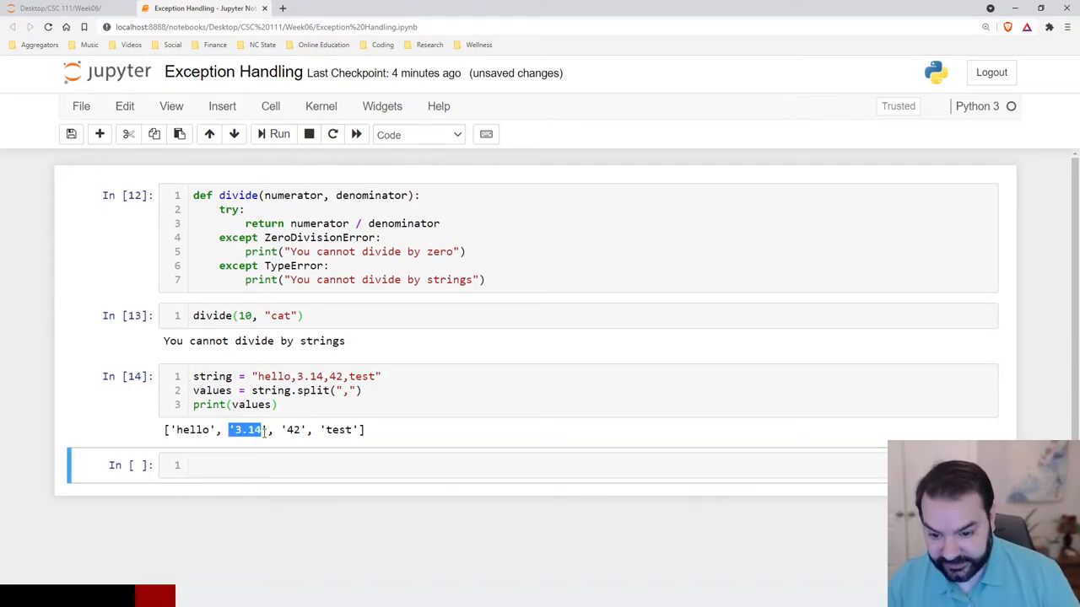
click(300, 466)
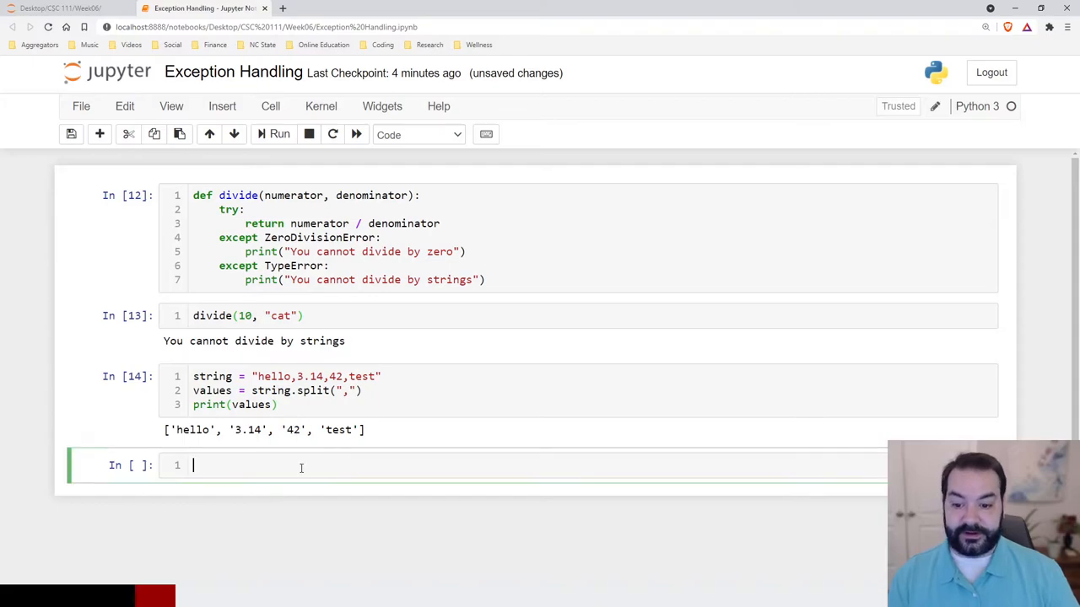
text(f)
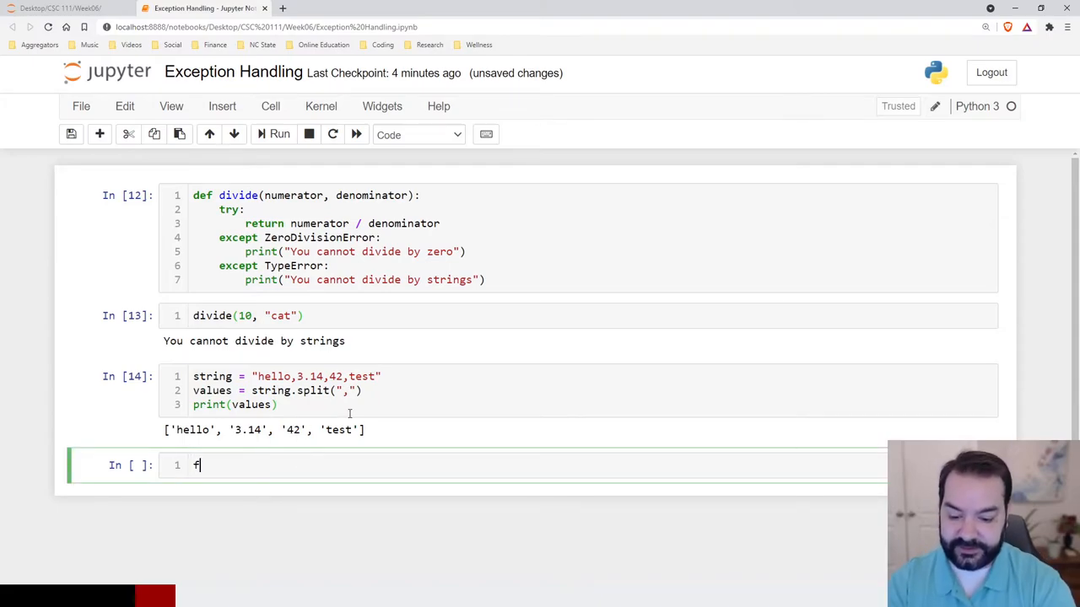
text(or i i)
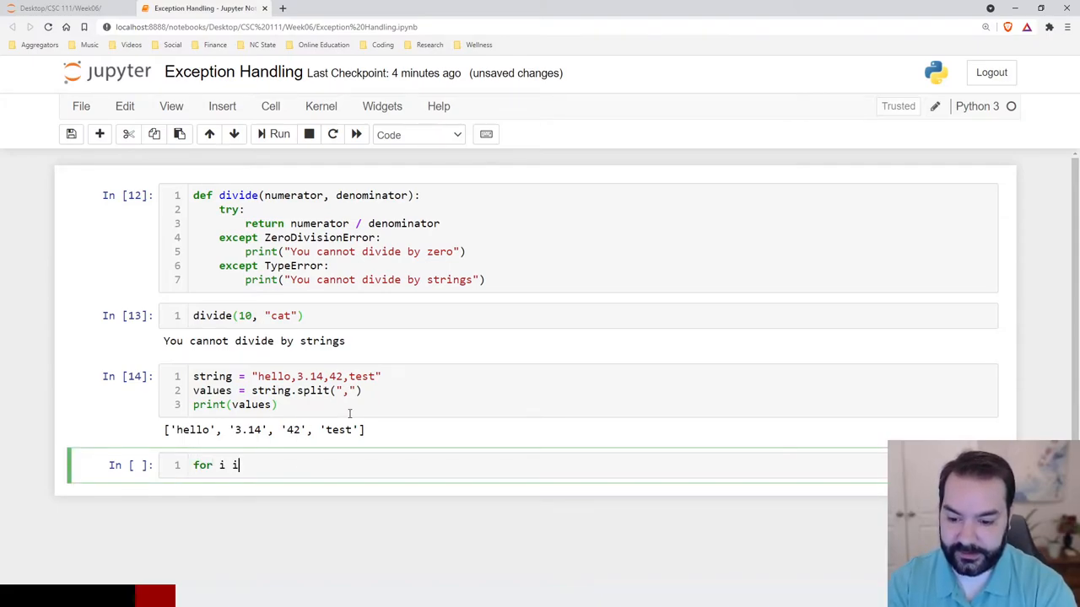
text(value)
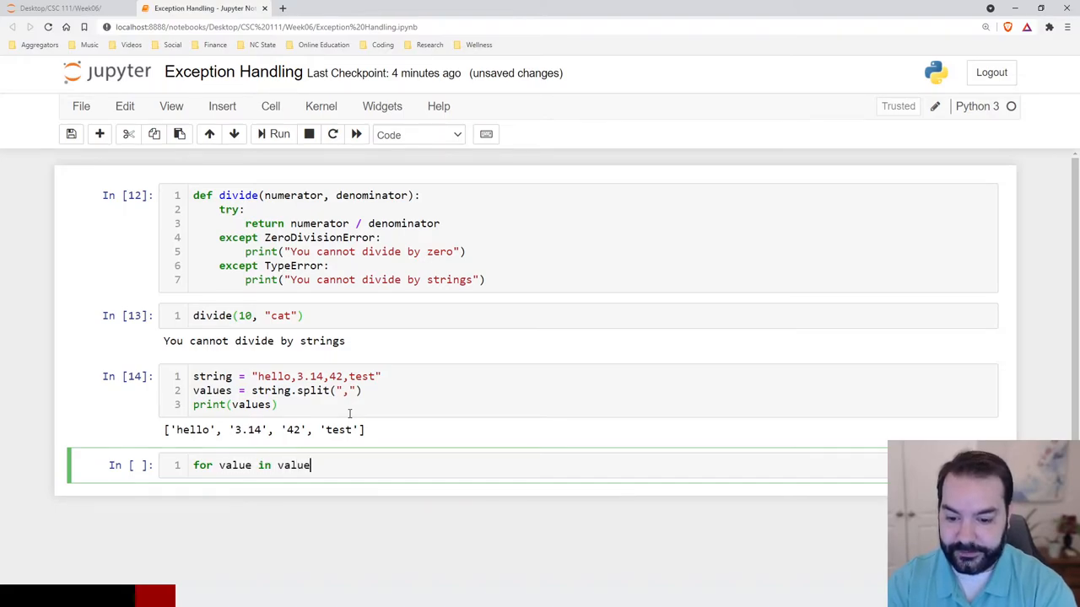
text(s:)
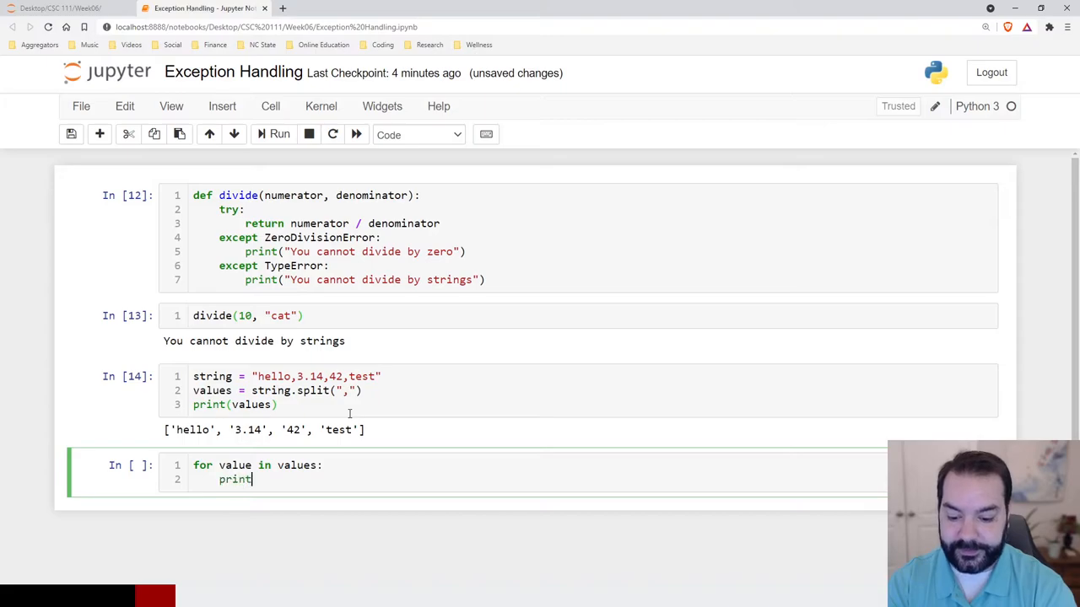
text((value, type(val)
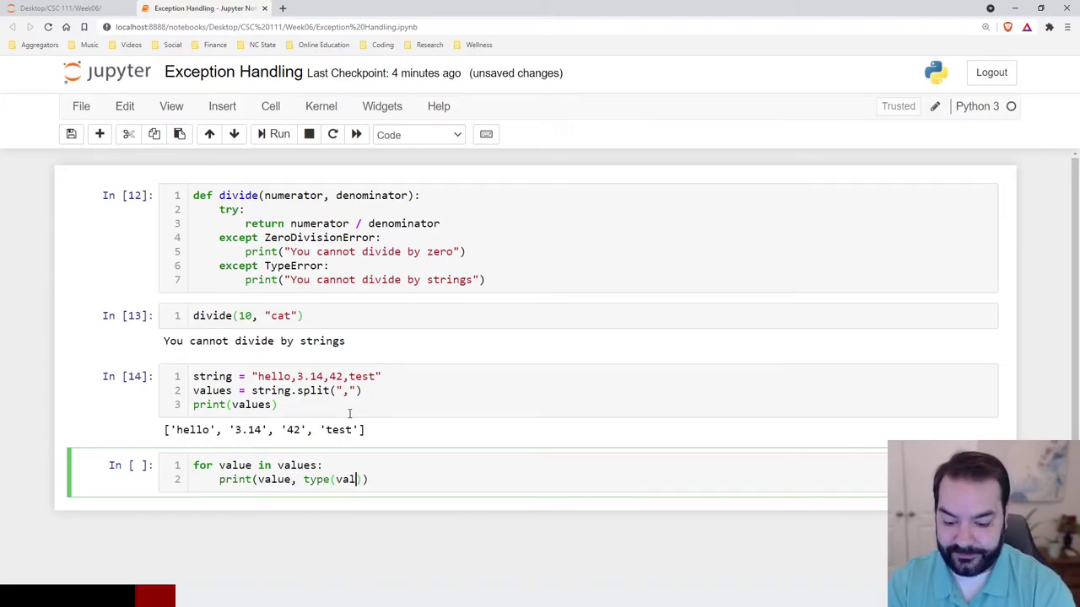
text(ue))
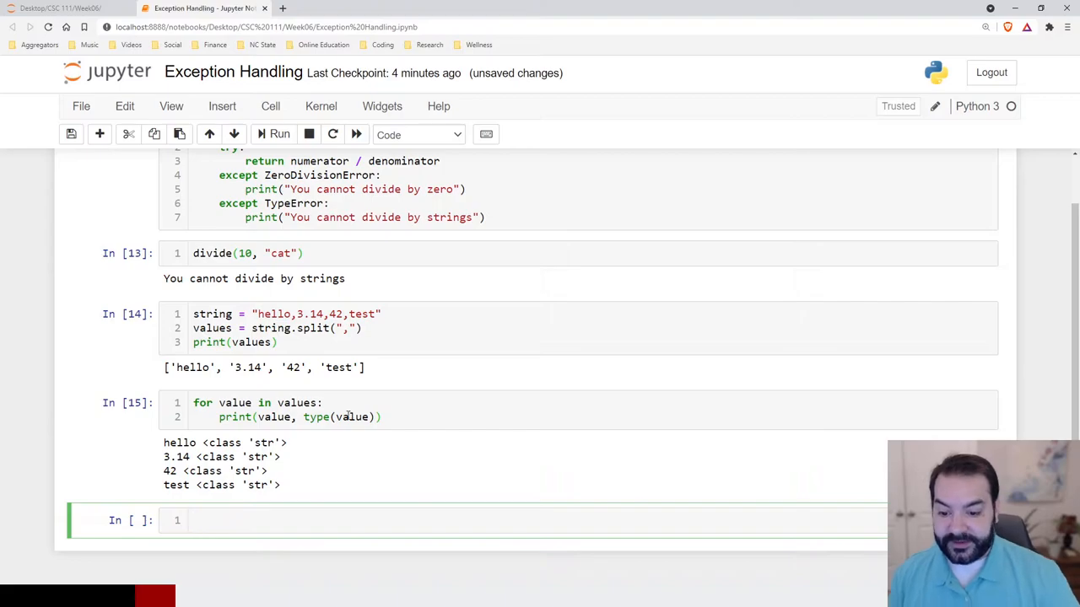
- Add value.isnumeric() to the print, then value.isfloat(), which raises an AttributeError
click(376, 473)
text(, va)
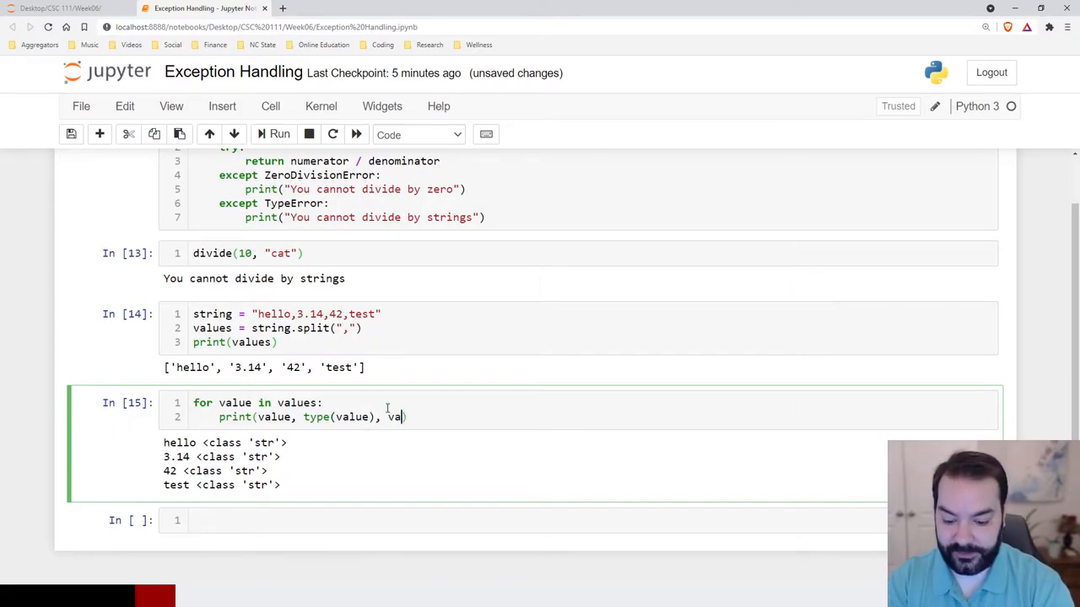
text(lue)
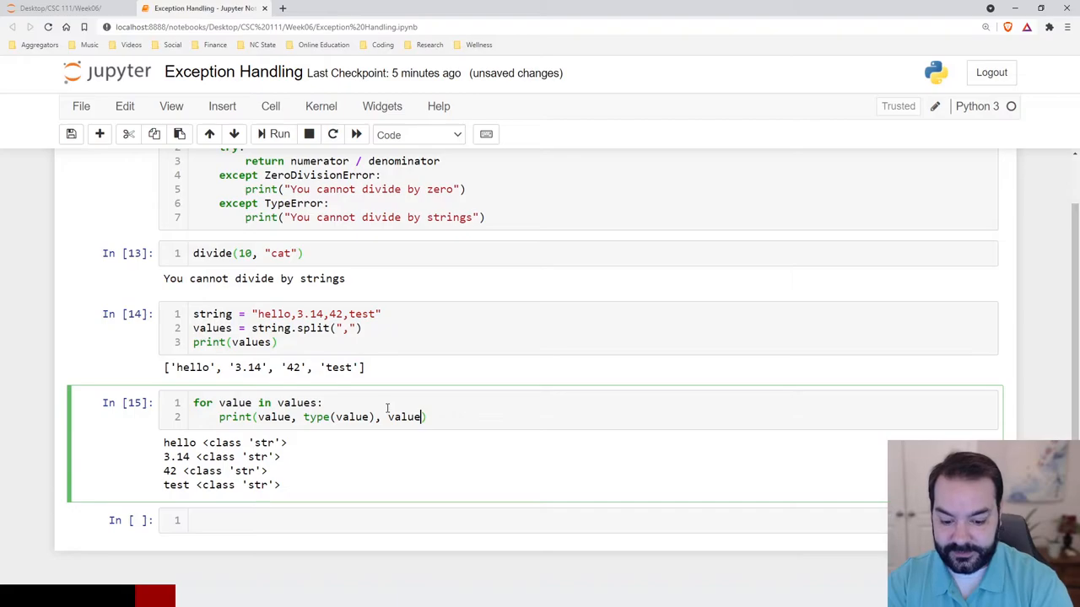
text(.isnumeric)
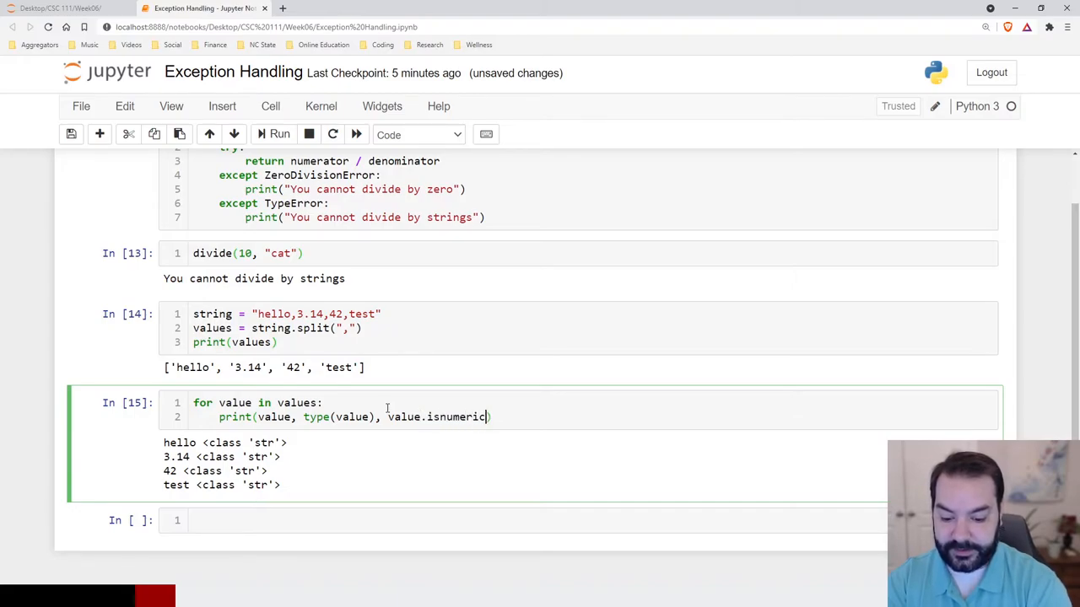
text(())
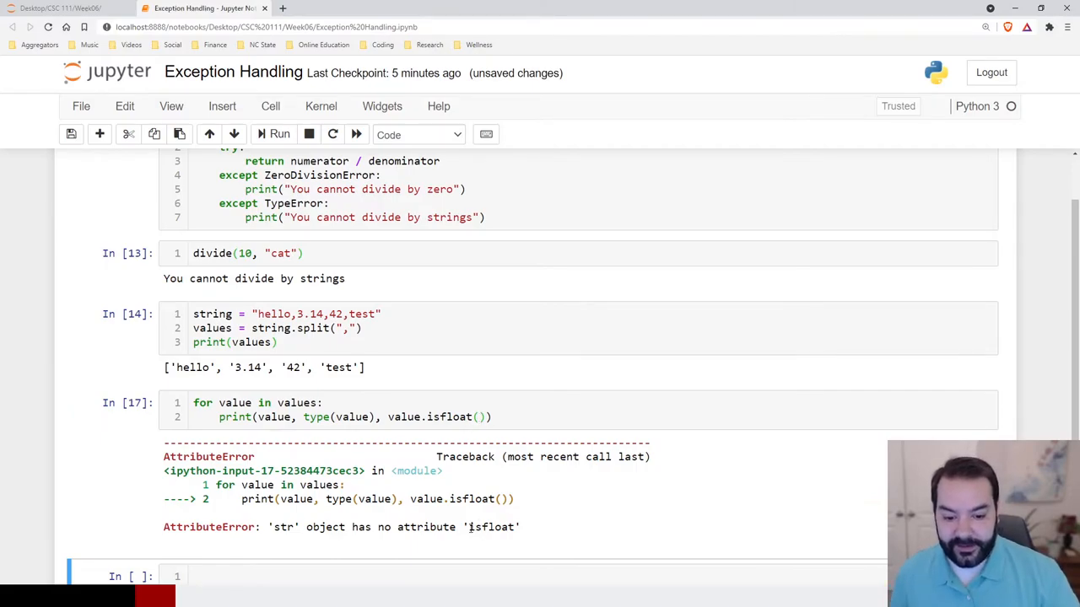
double_click(492, 526)
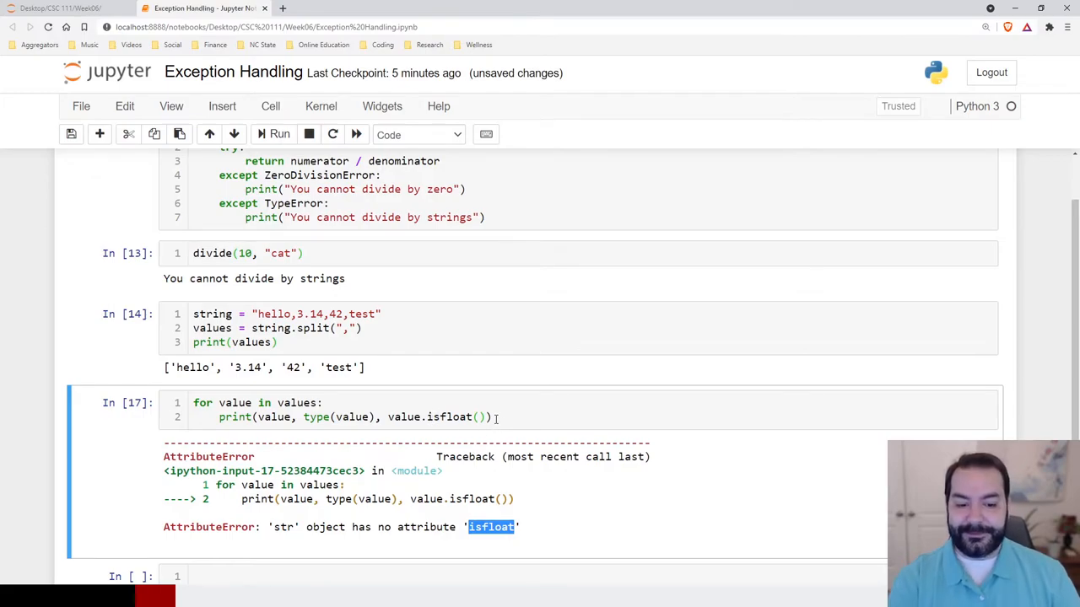
mouse_move(429, 418)
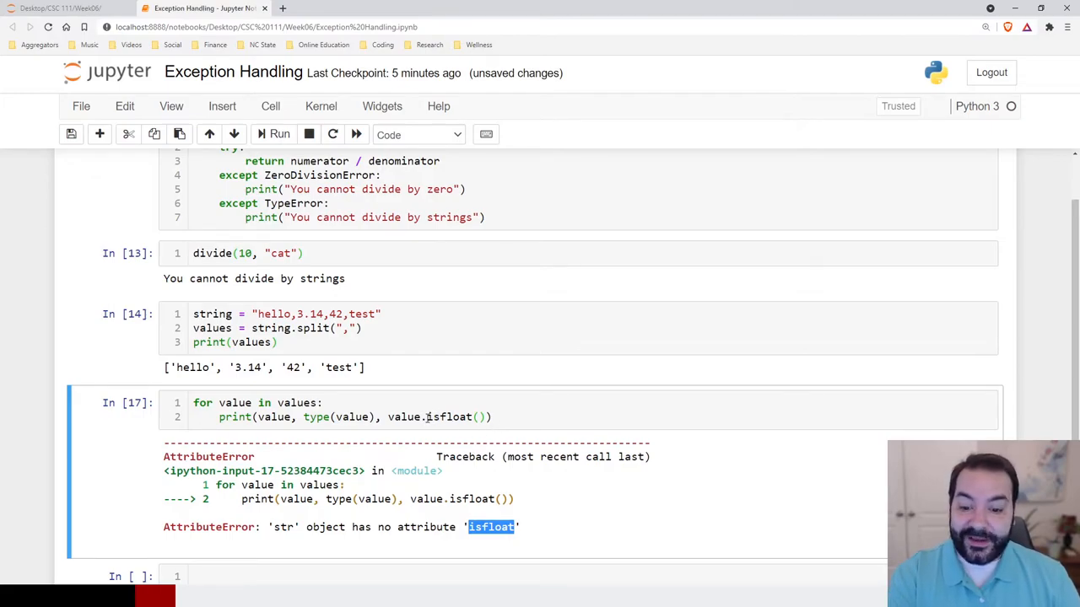
- Overwrite the loop cell with a stub def isfloat(value): pass and run it
click(516, 418)
text(def)
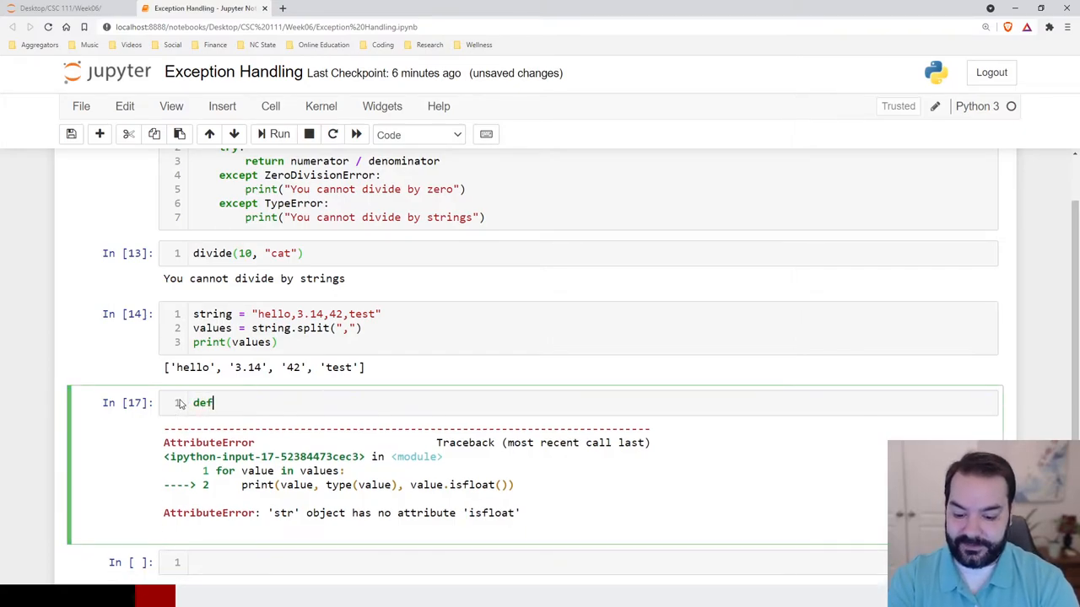
text(isfloat)
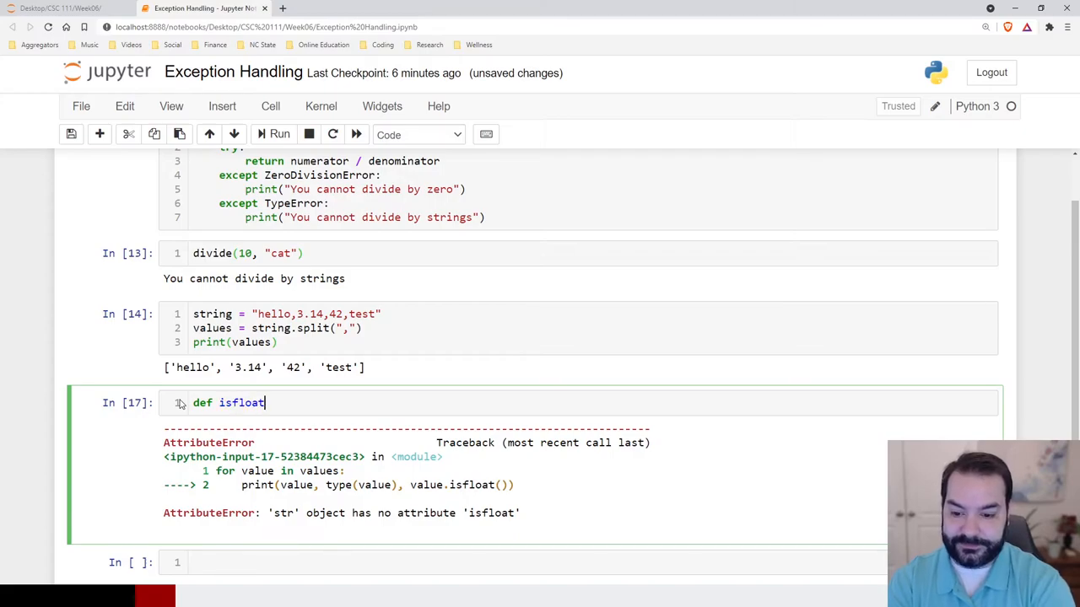
text((value):)
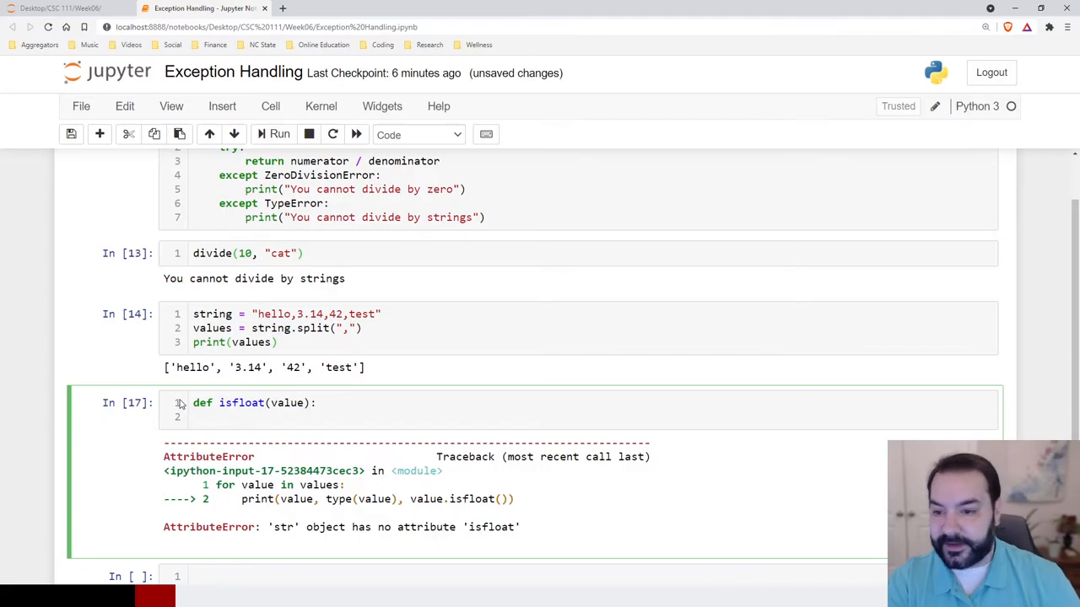
text(pass)
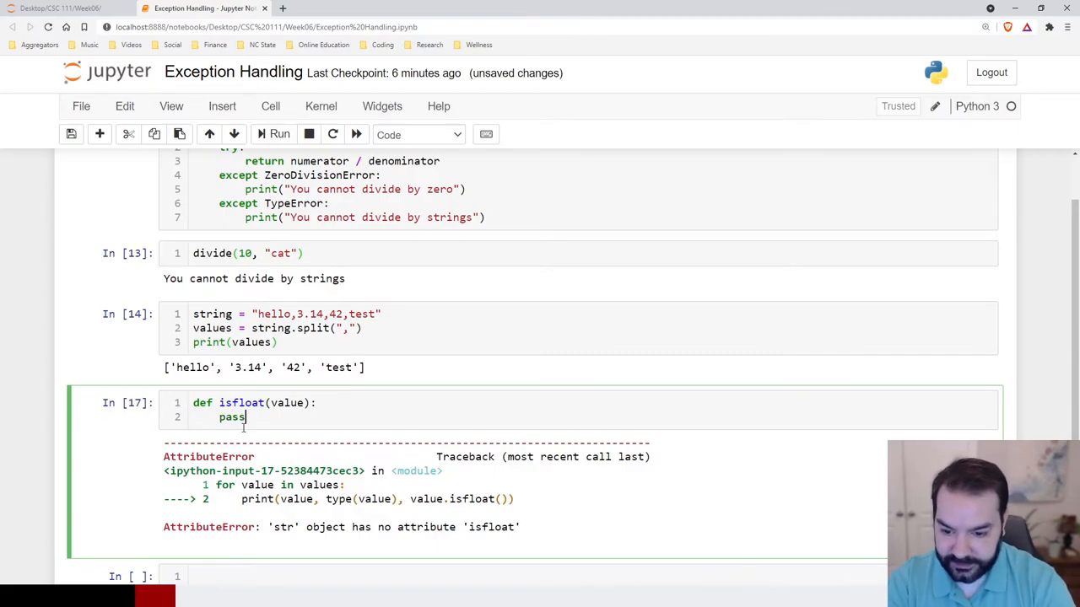
click(274, 135)
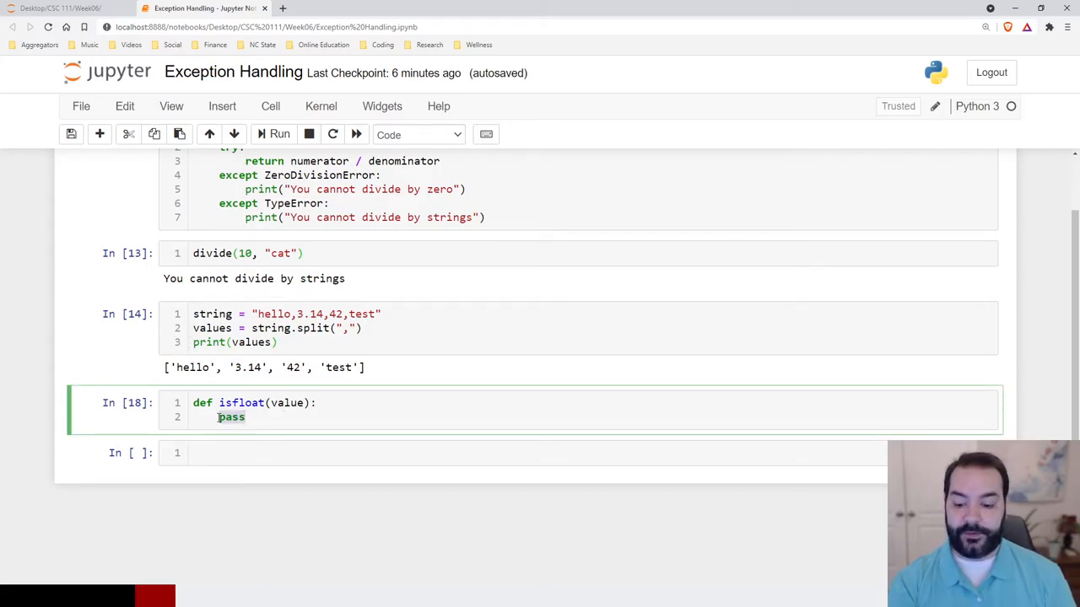
- Give isfloat a try block returning float(value) followed by an except clause
text(try:)
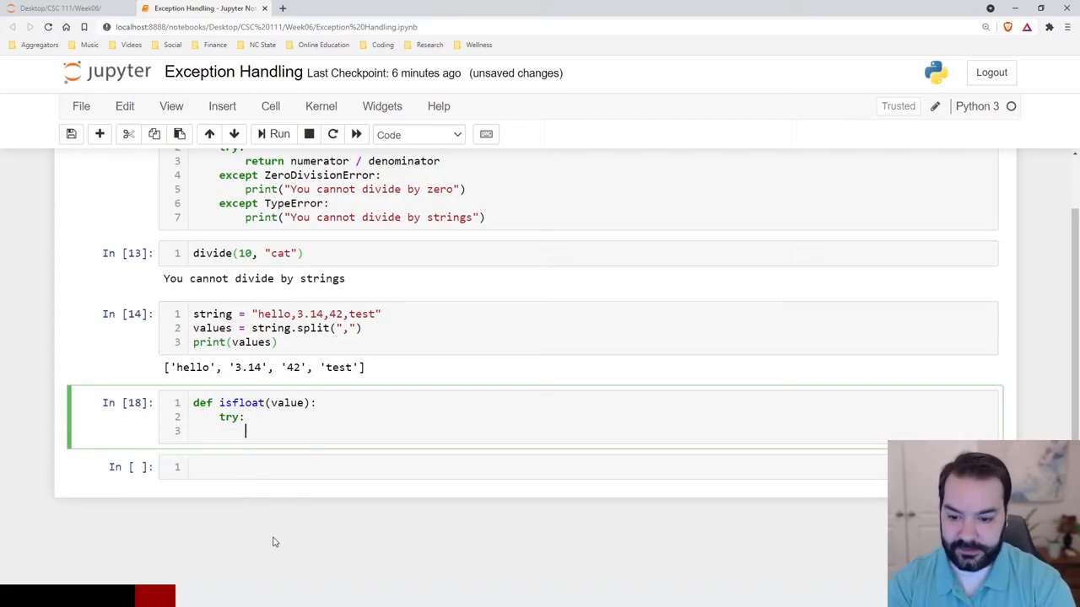
text(return)
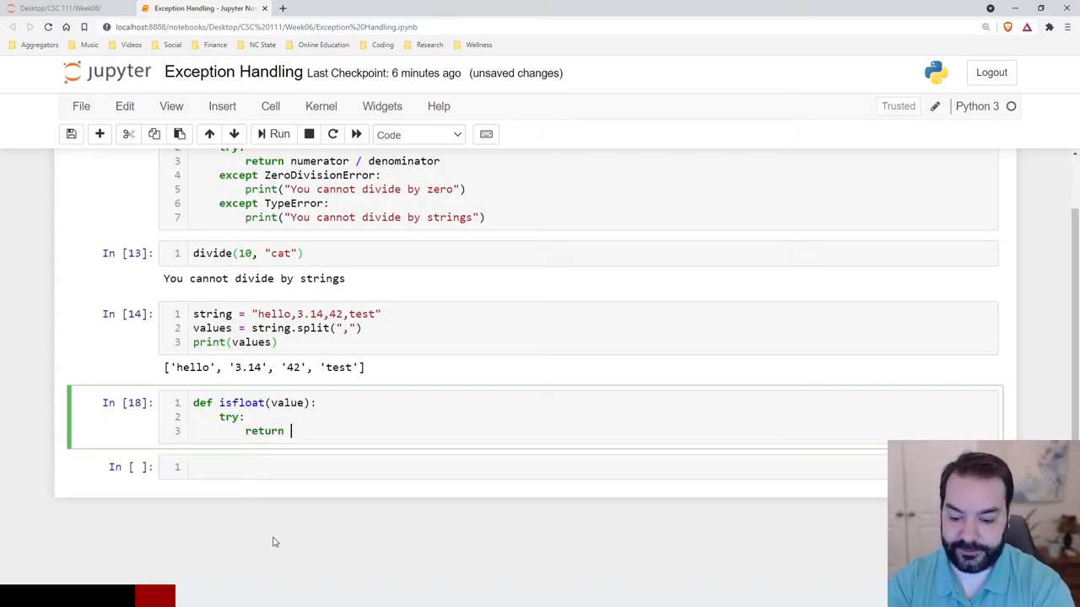
text(float(val)
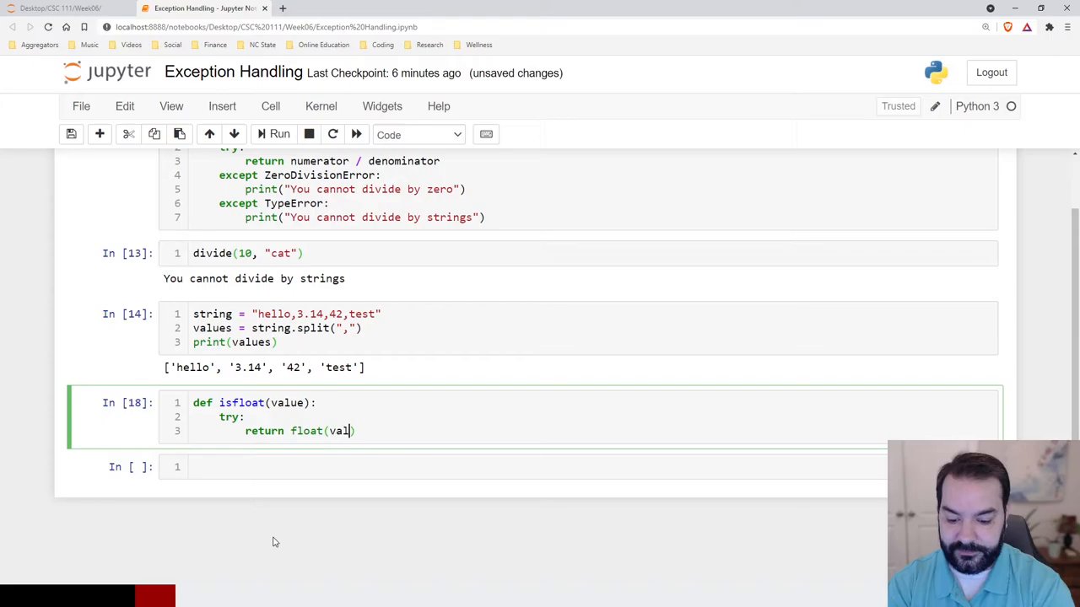
text(ue)
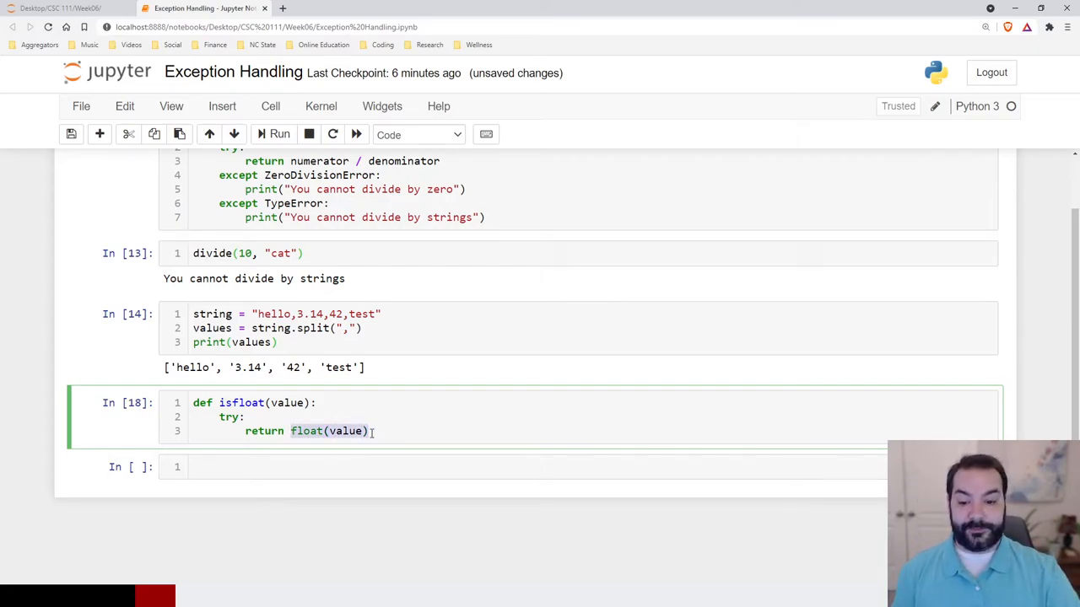
text(e)
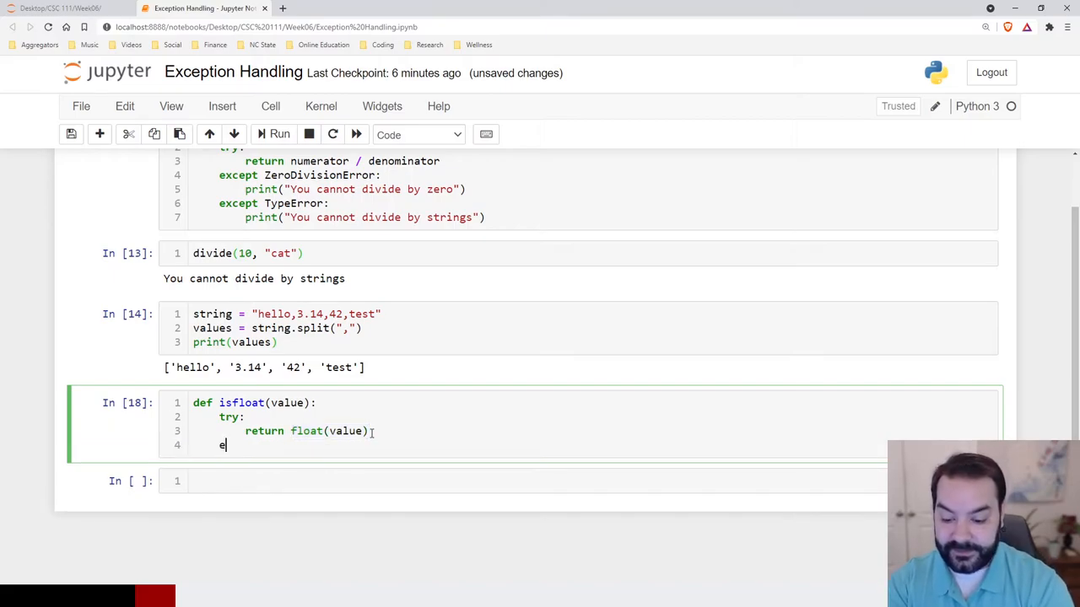
text(xcept:)
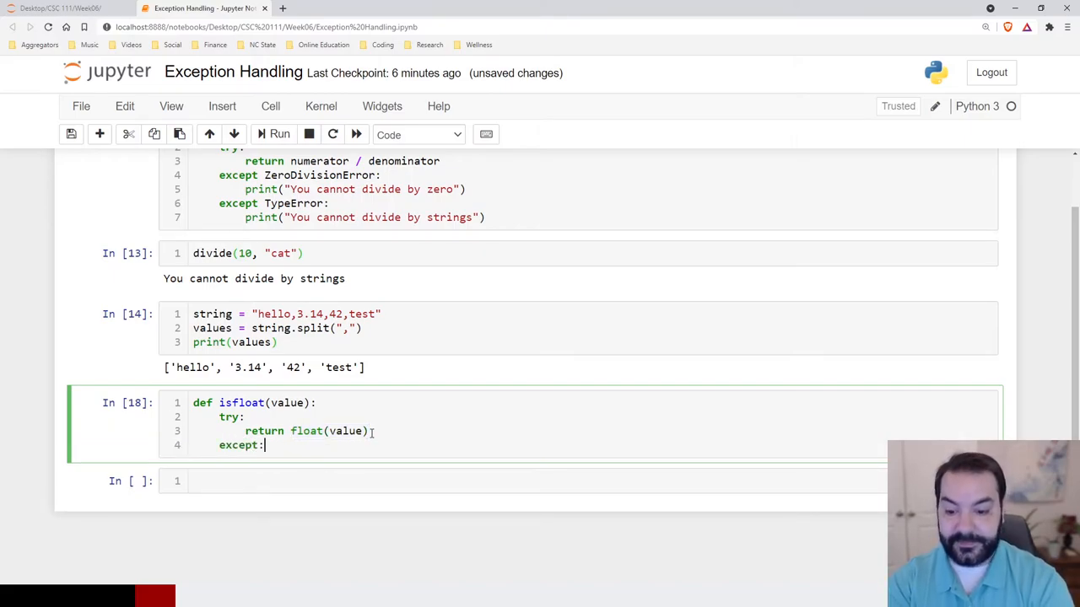
key(Enter)
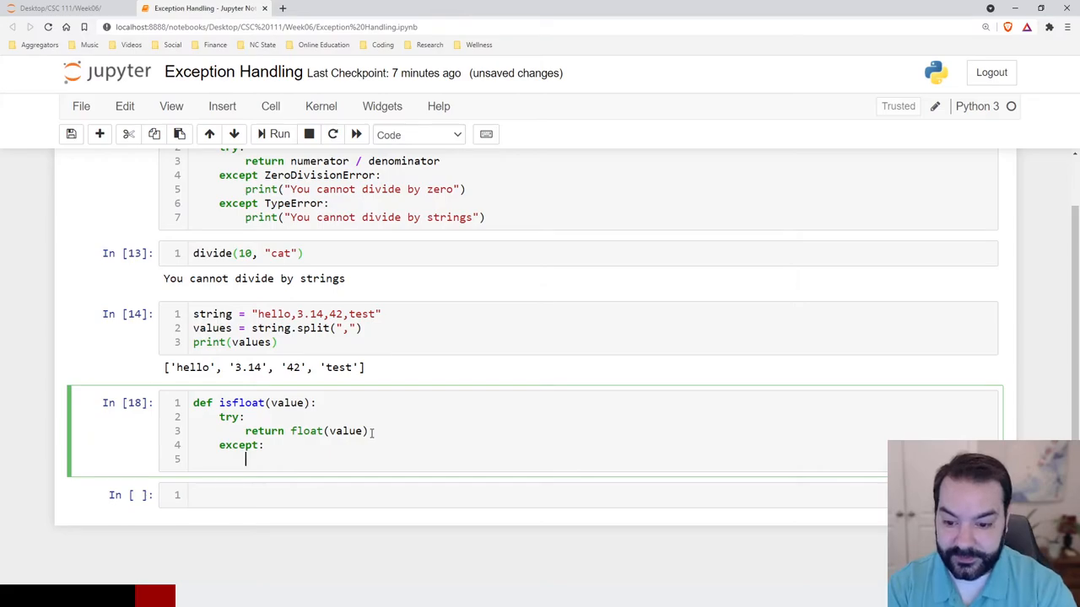
- Make the except branch return False, run the cell and move to the empty cell below
double_click(243, 401)
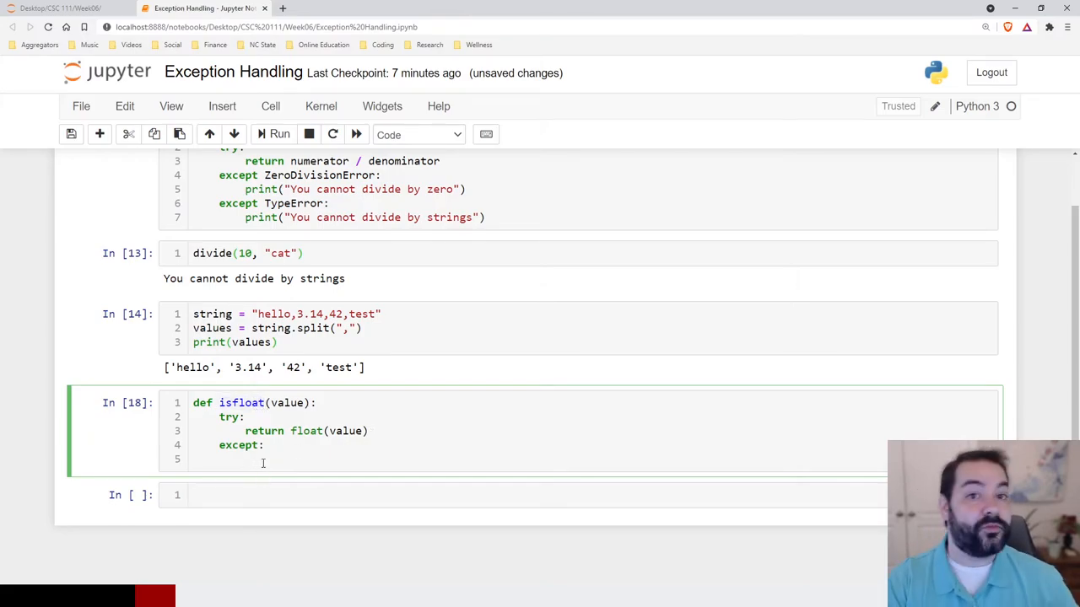
text(re)
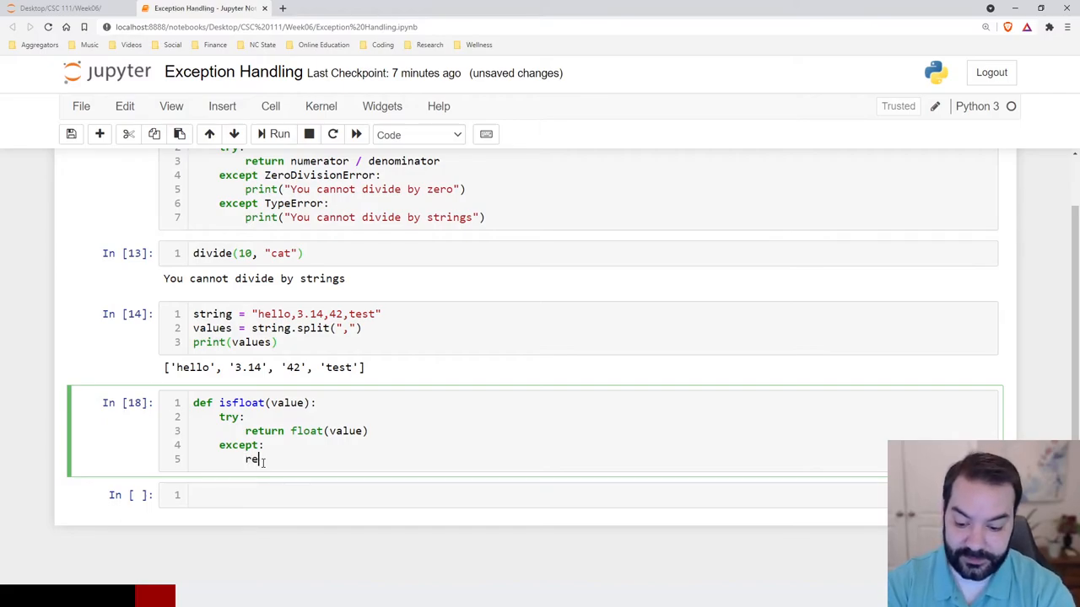
text(turn Fa)
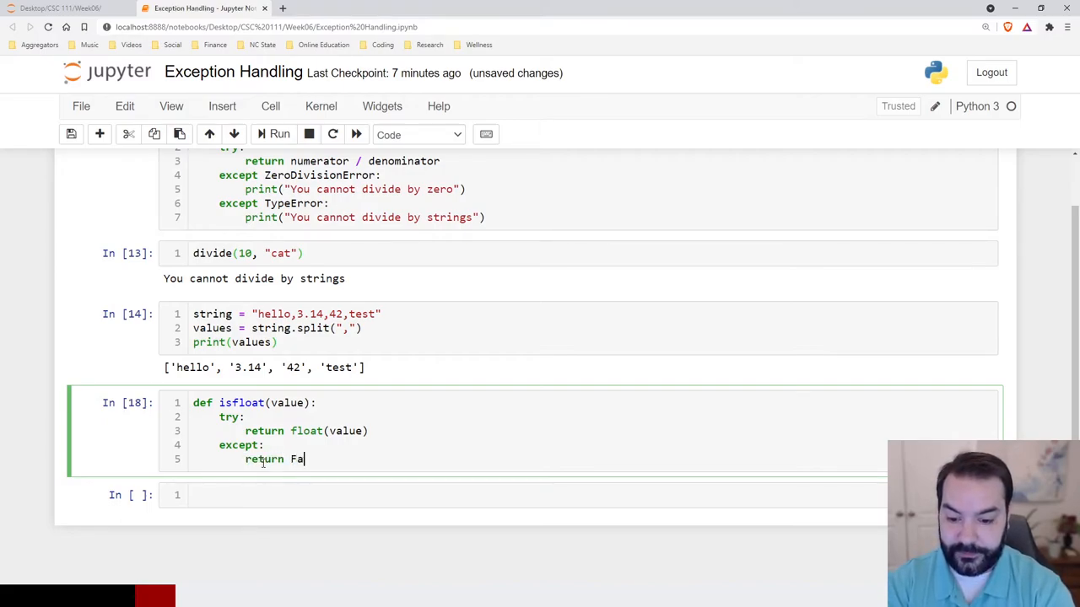
text(lse)
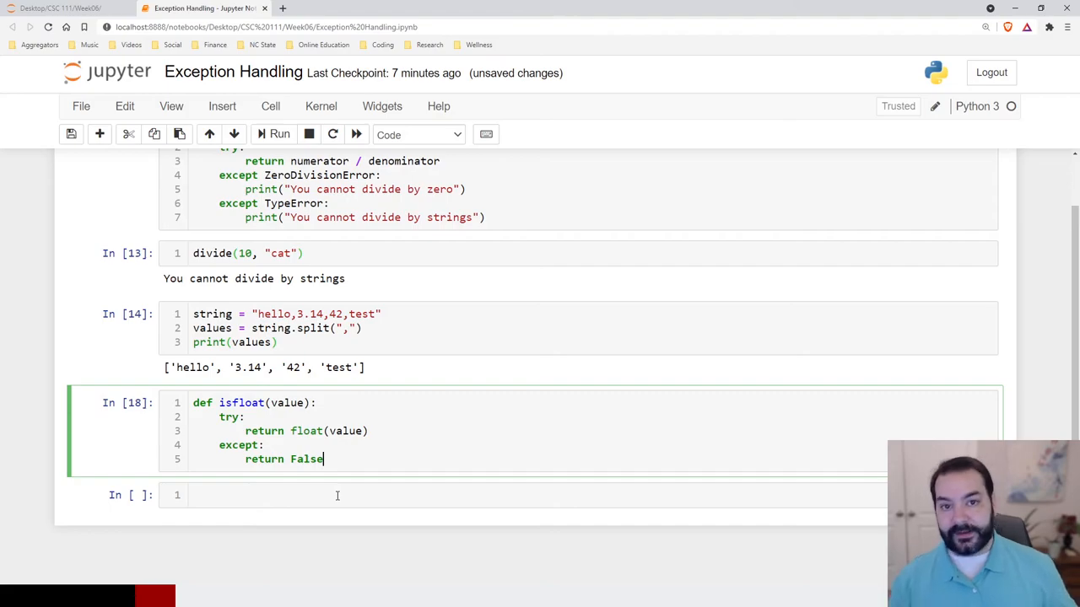
click(337, 496)
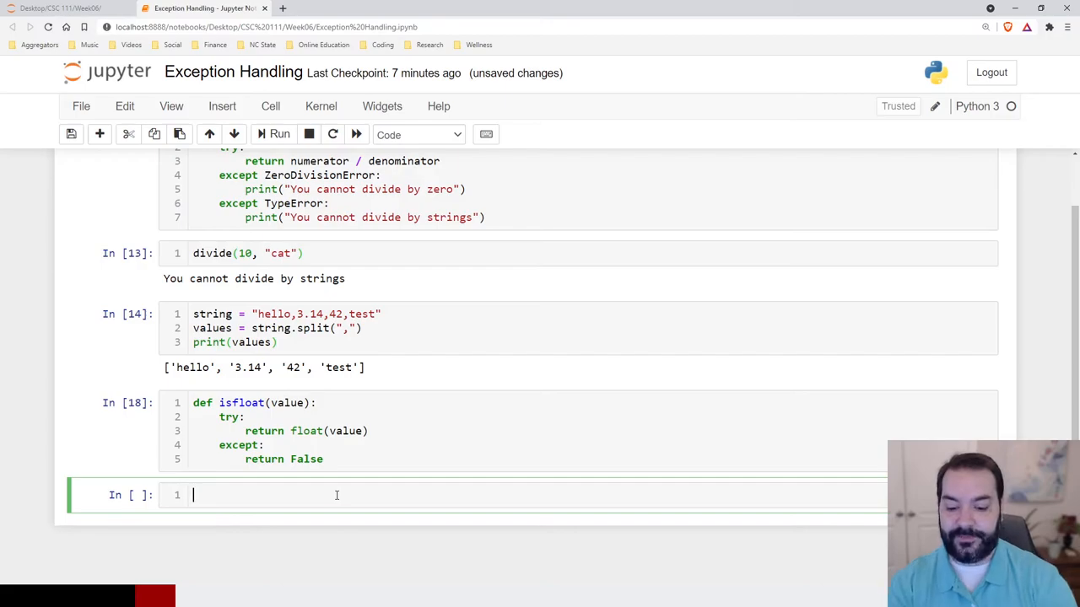
- Start a loop for i in range(len(values)) with val = values[i]
text(for i)
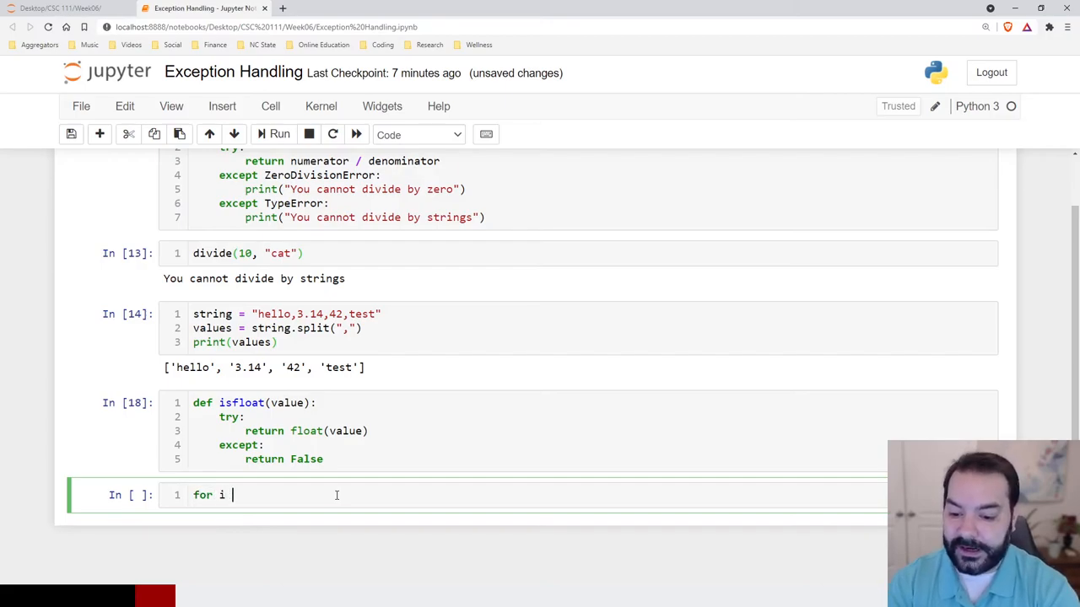
text(in ra)
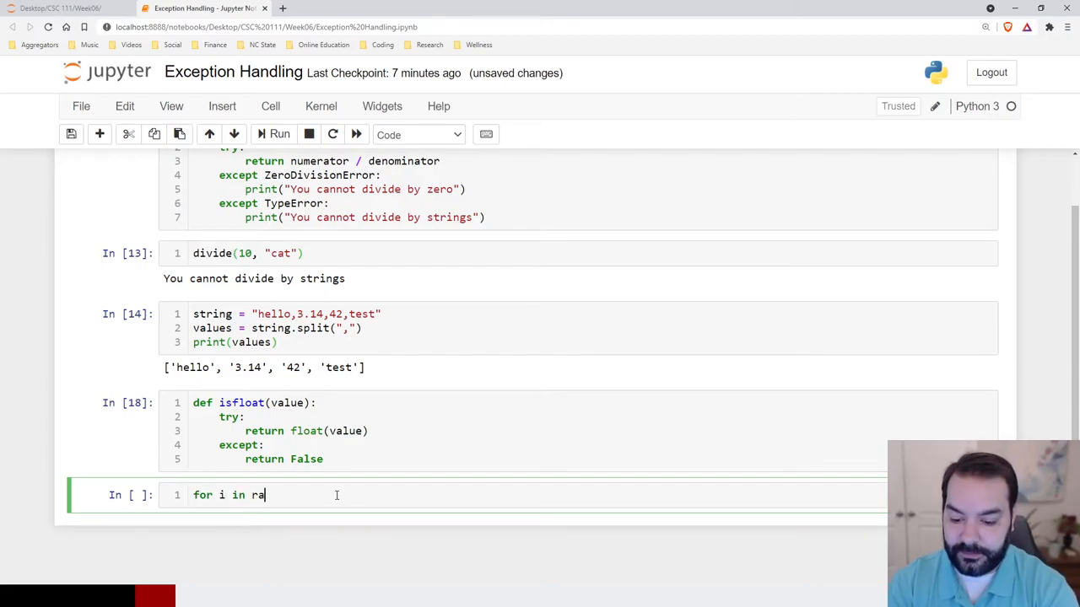
text(nge(len))
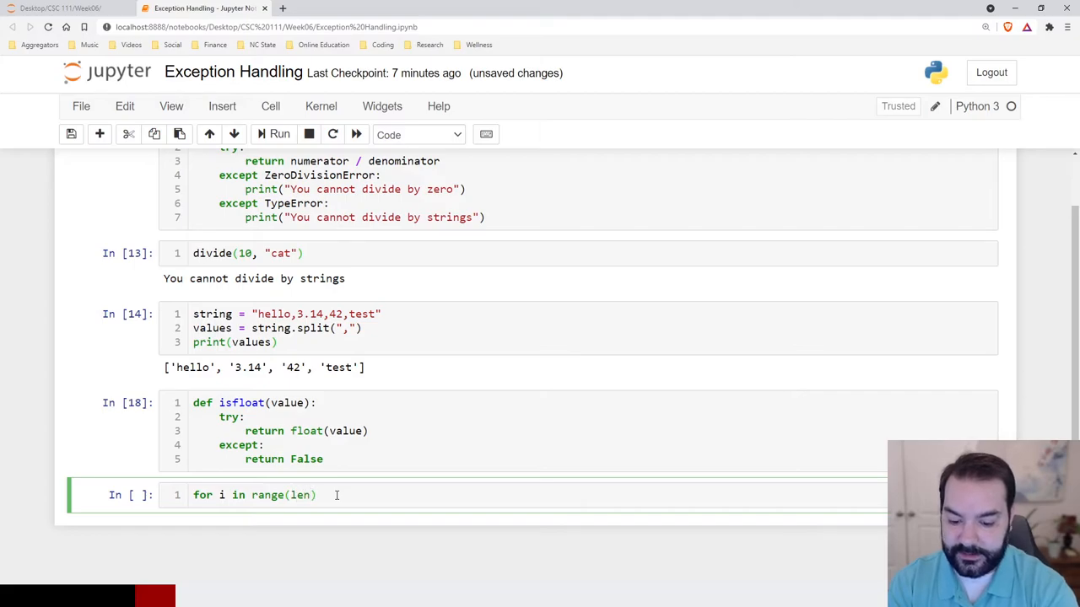
text(values)))
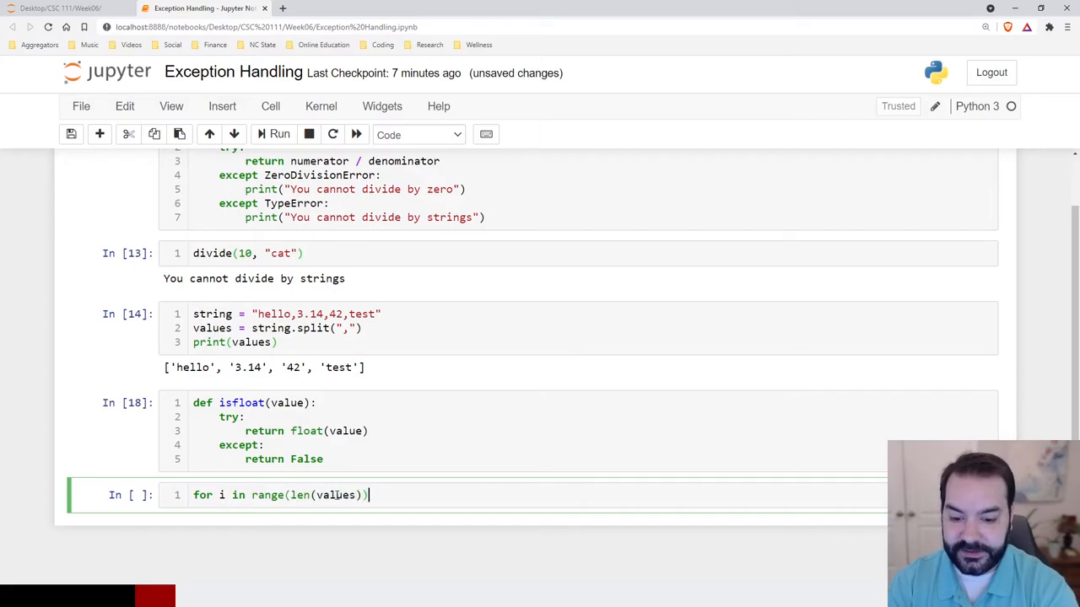
text(L)
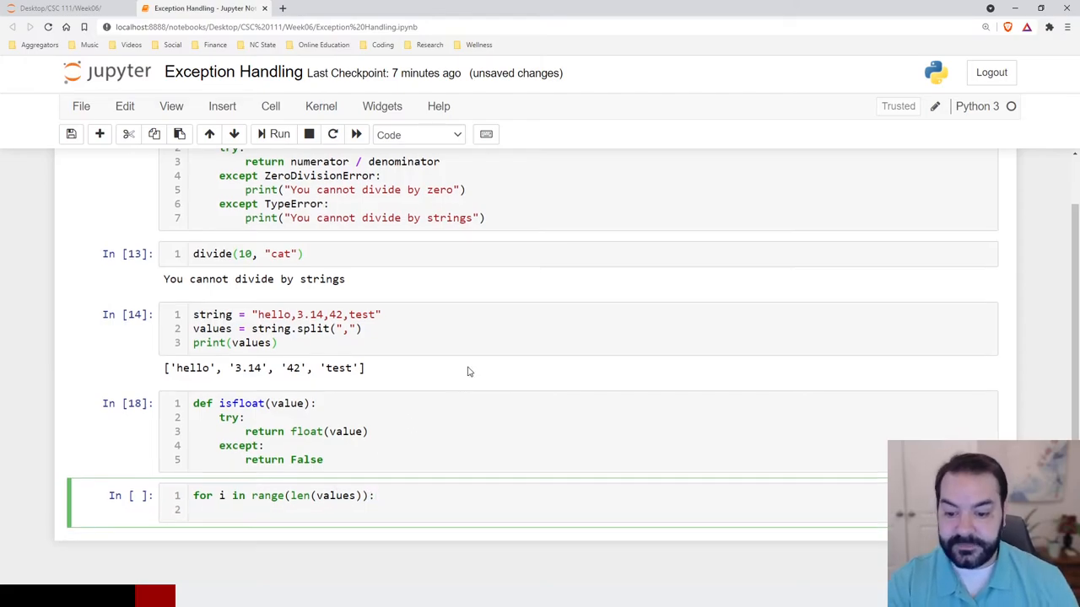
scroll(down, 3)
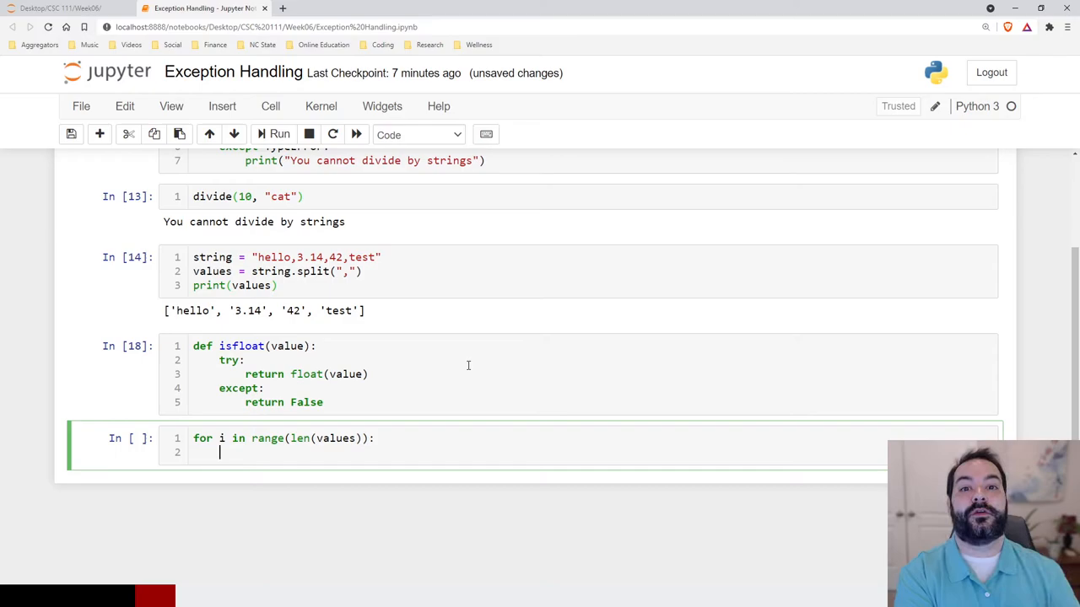
text(if)
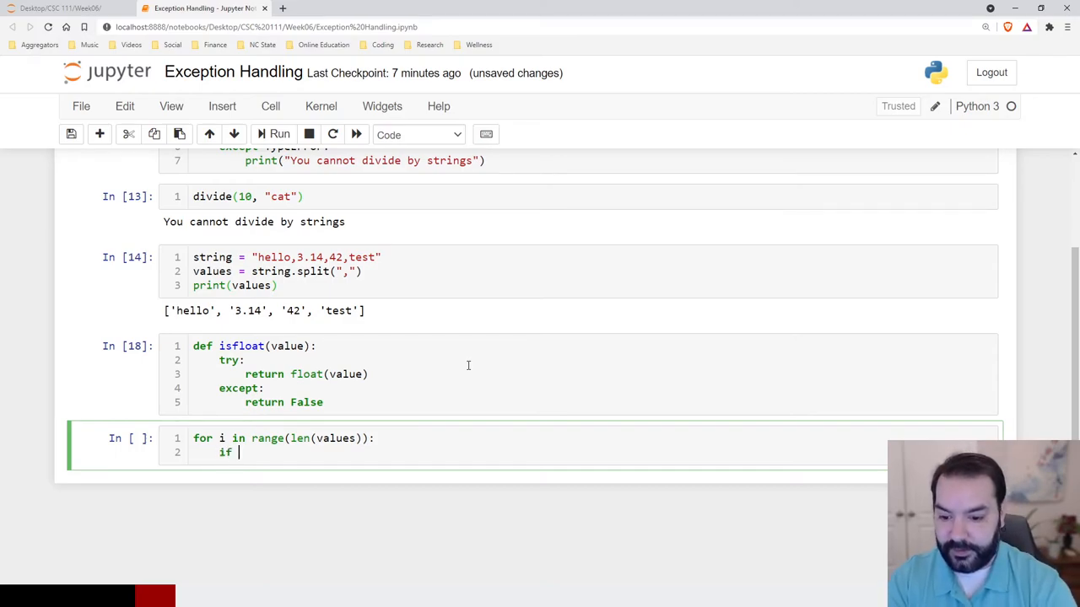
key(Backspace)
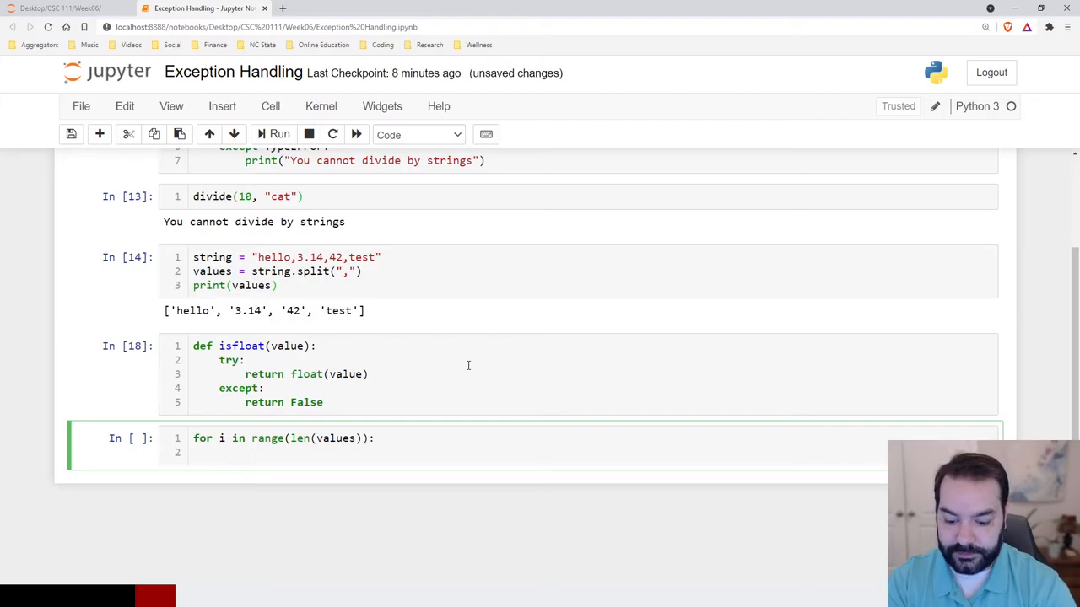
text(val = values[i)
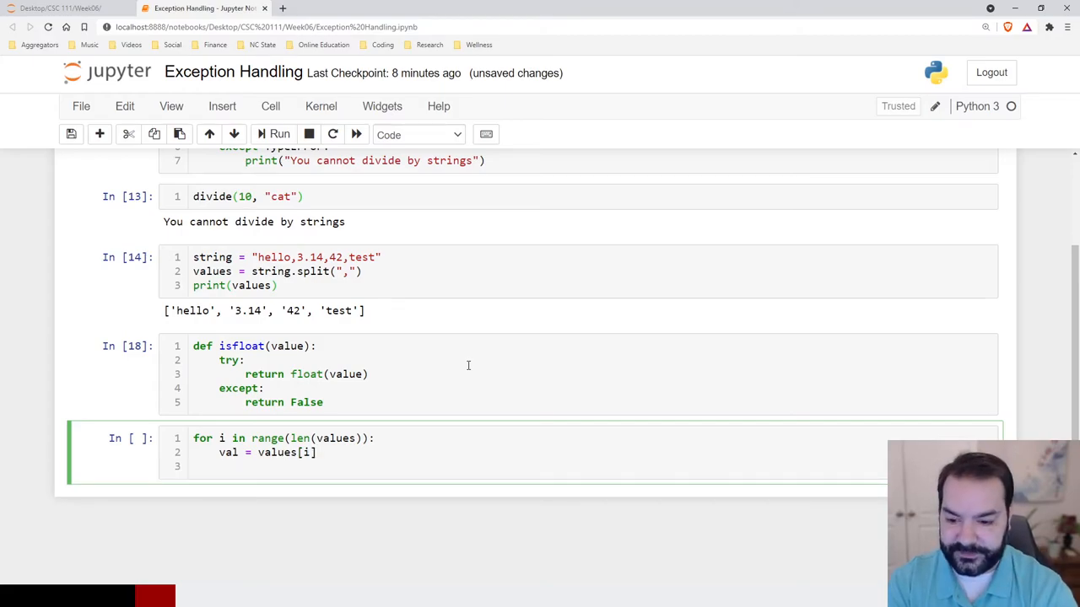
- Inside the loop, if val.isnumeric() set values[i] = int(val)
text(if val.is)
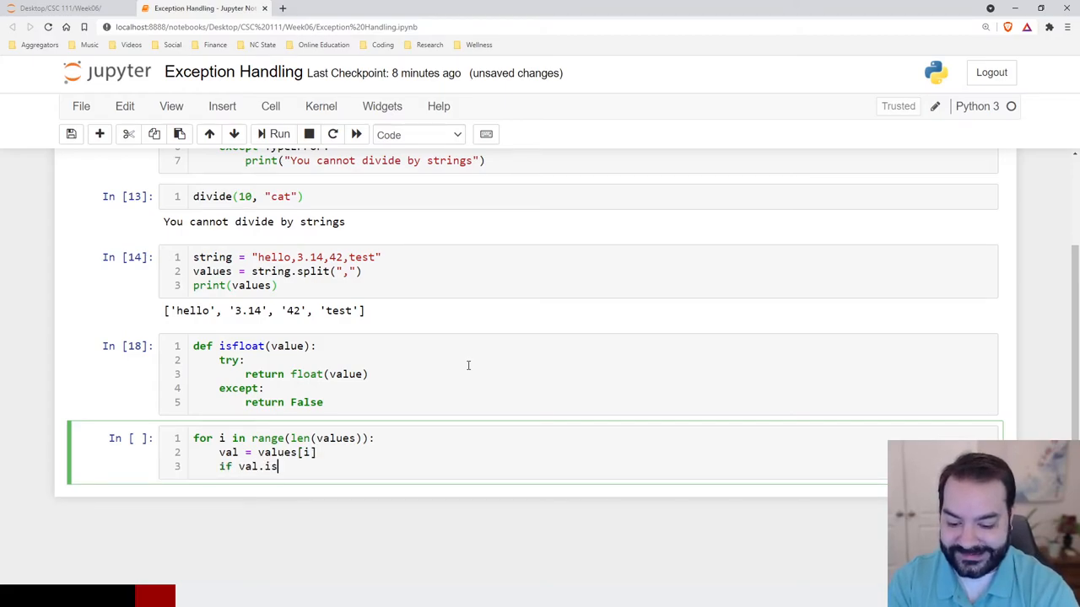
text(numeric():)
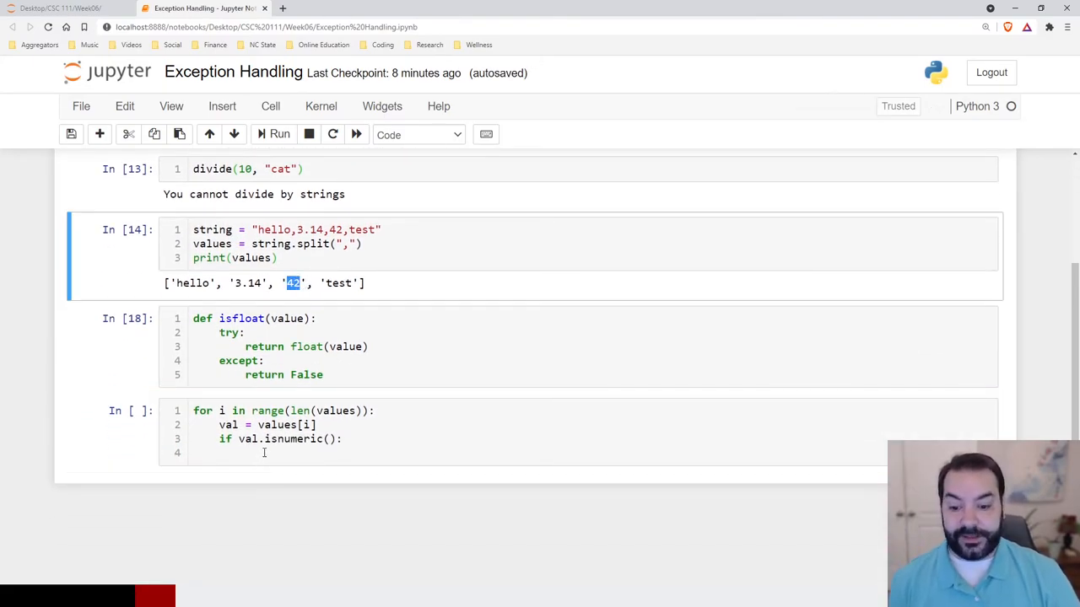
click(263, 452)
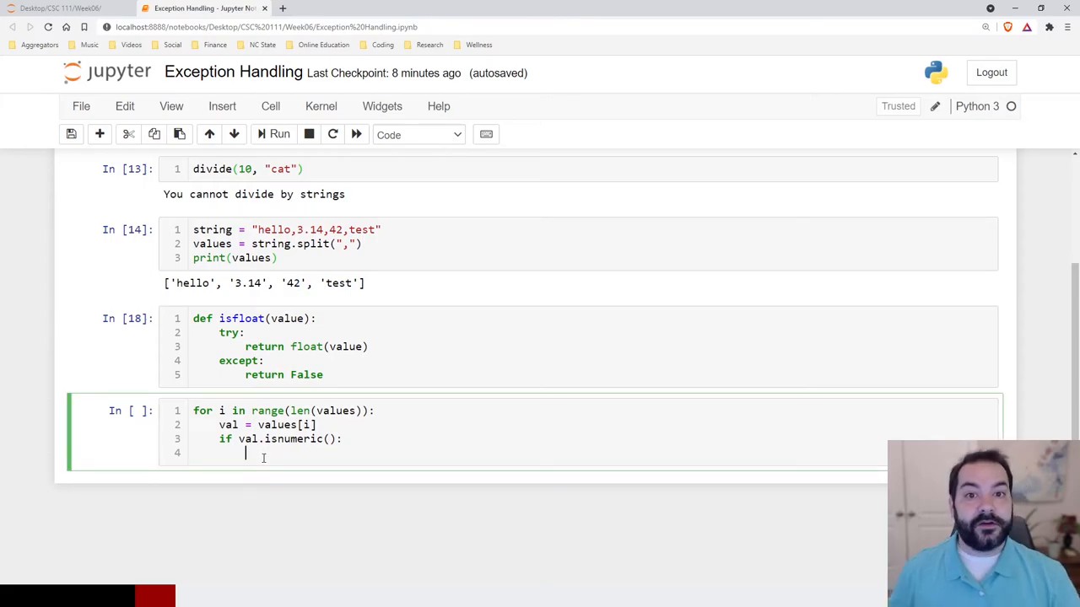
text(values[i] = int)
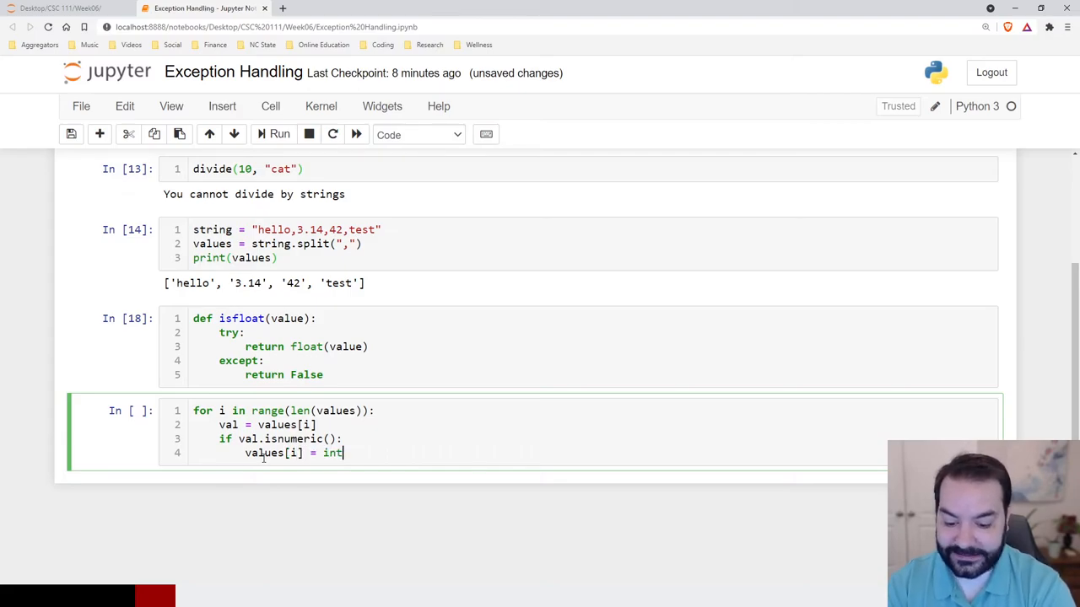
text((val))
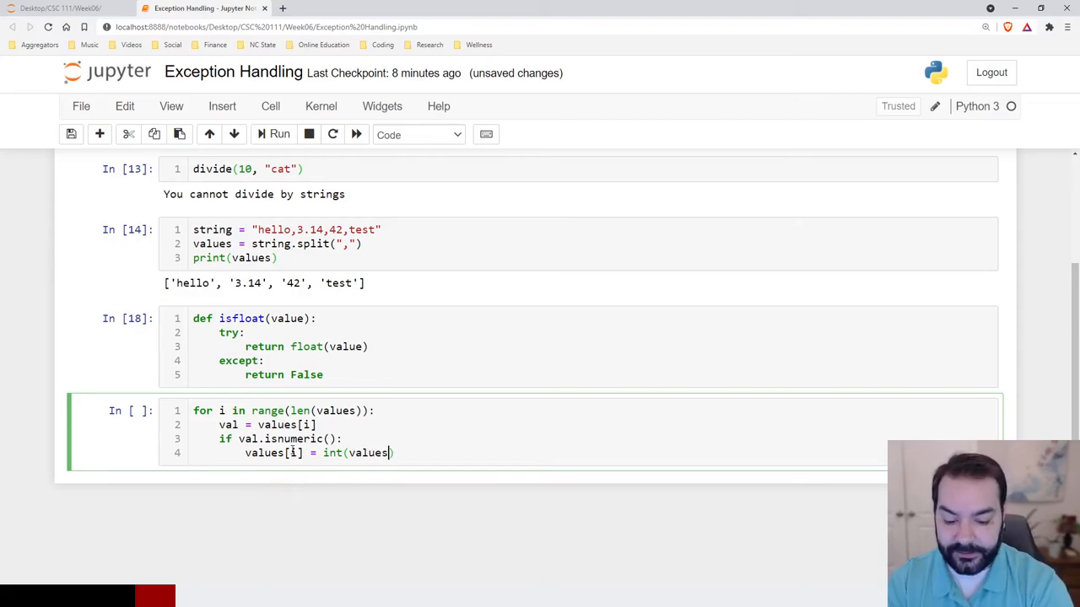
text([i]))
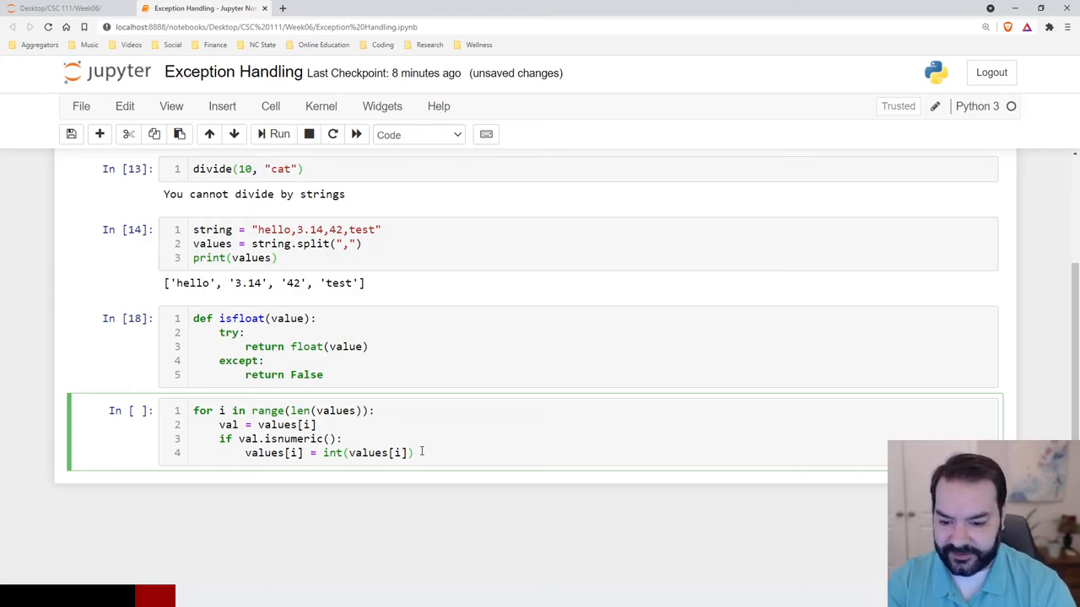
- Run the loop and print values, showing 42 as int while 3.14 remains a string
click(274, 135)
text(print(values))
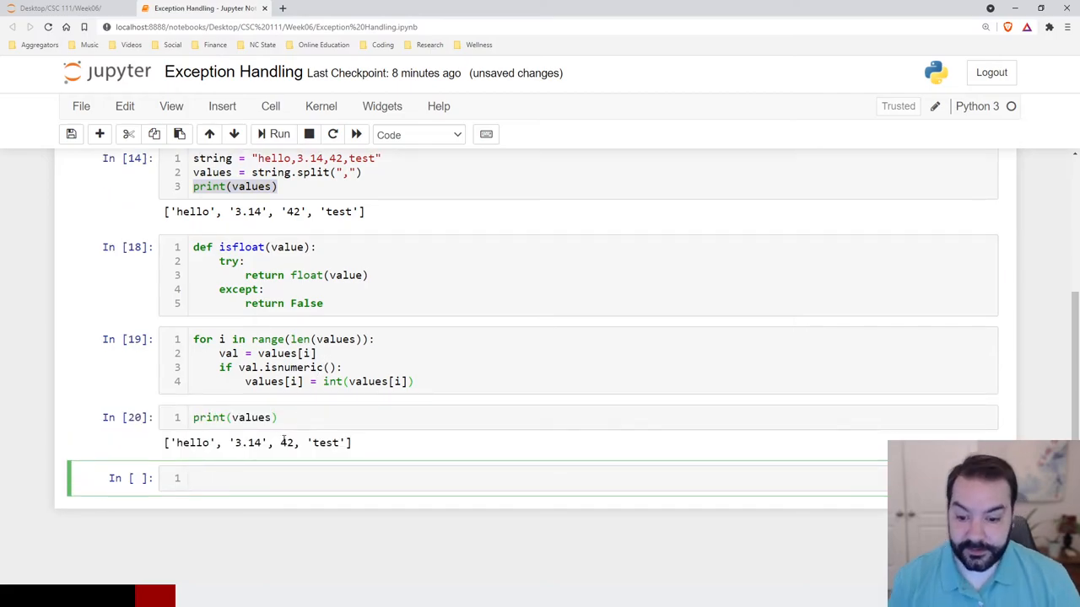
double_click(286, 442)
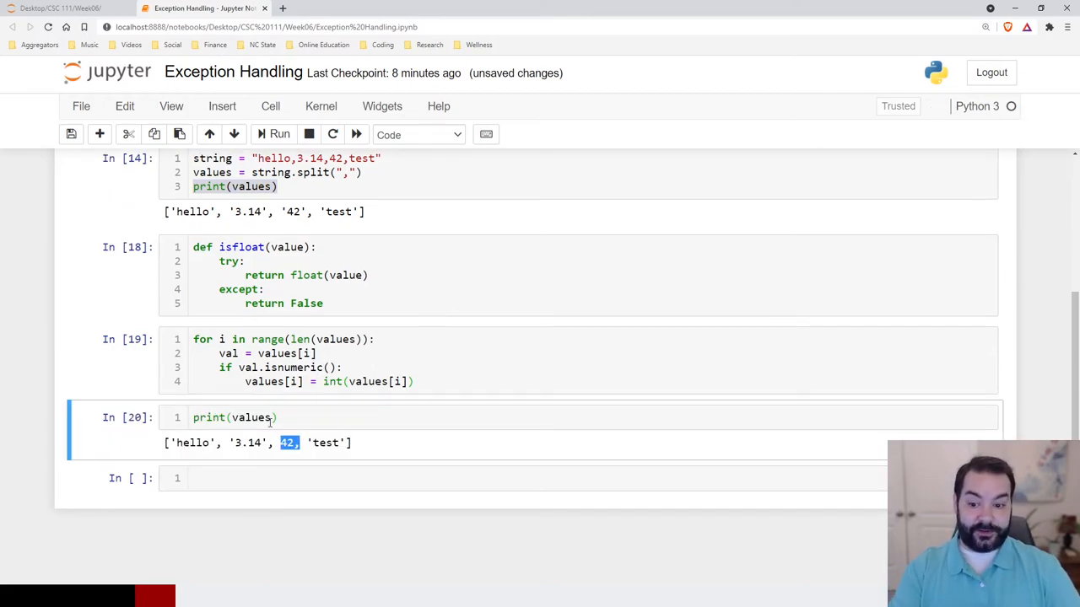
double_click(248, 442)
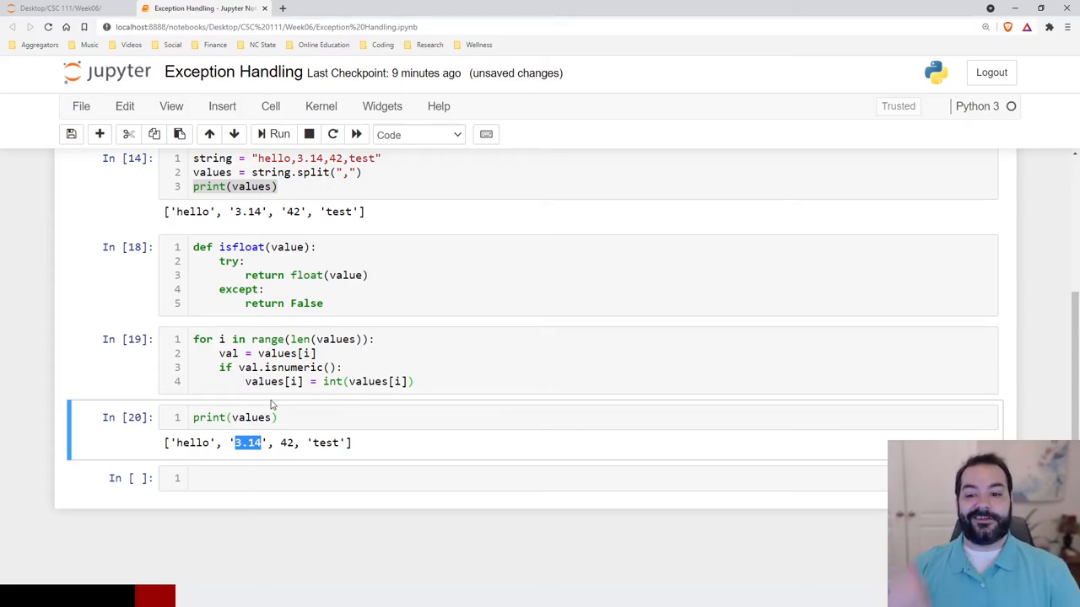
click(344, 368)
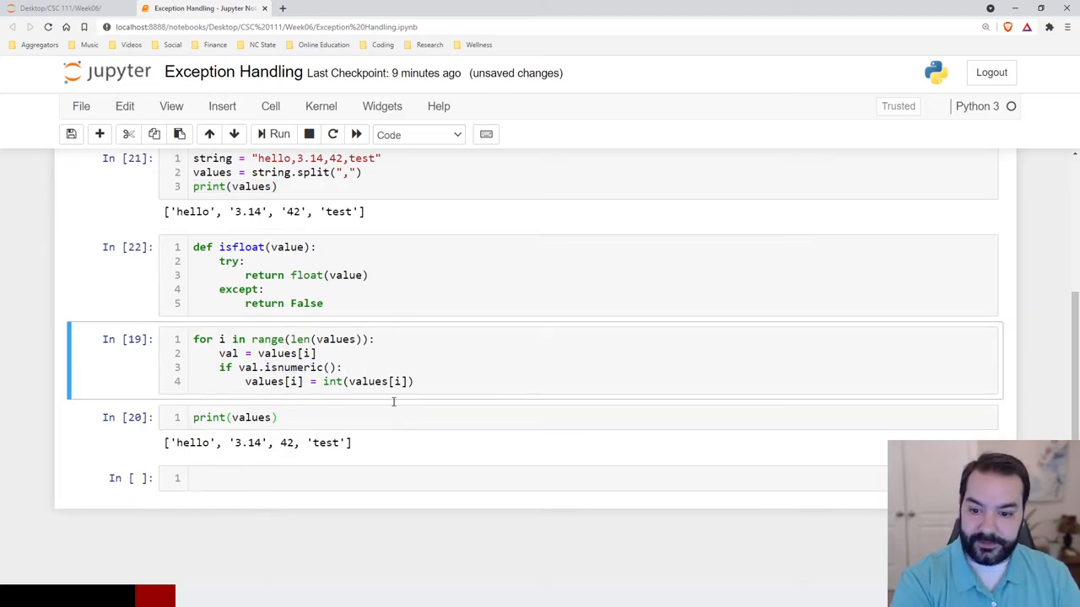
- Add an elif val.isfloat(): pass branch and run, raising an AttributeError
click(415, 381)
text(if)
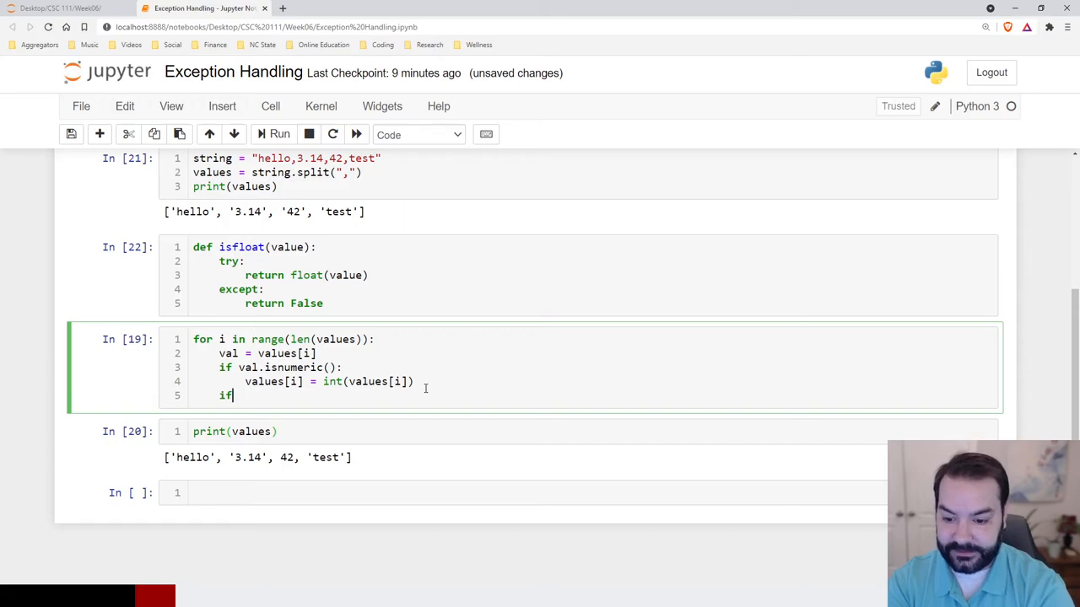
text(eli)
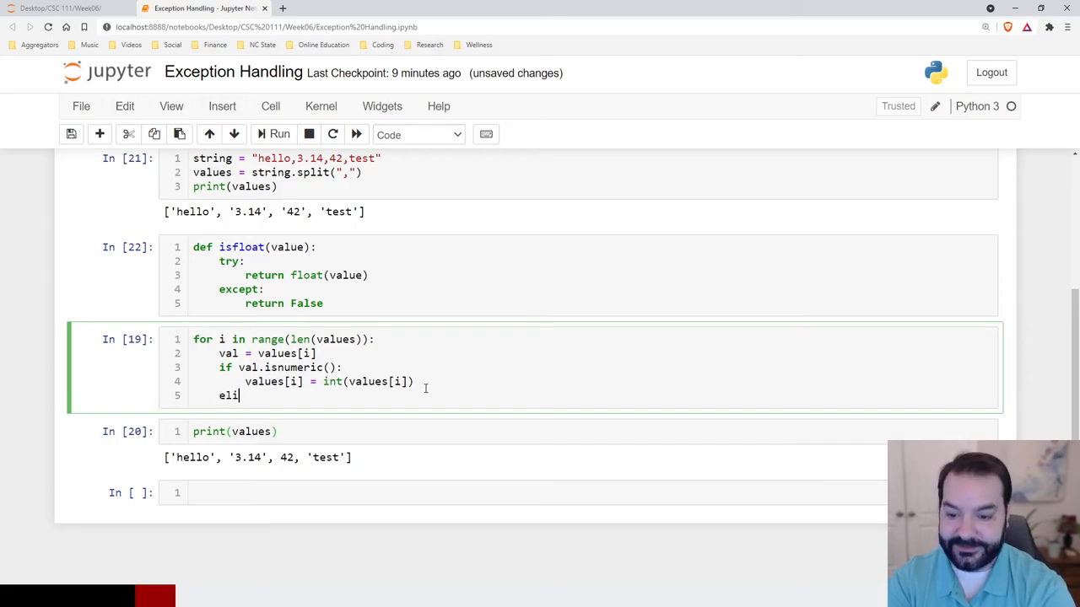
text(f)
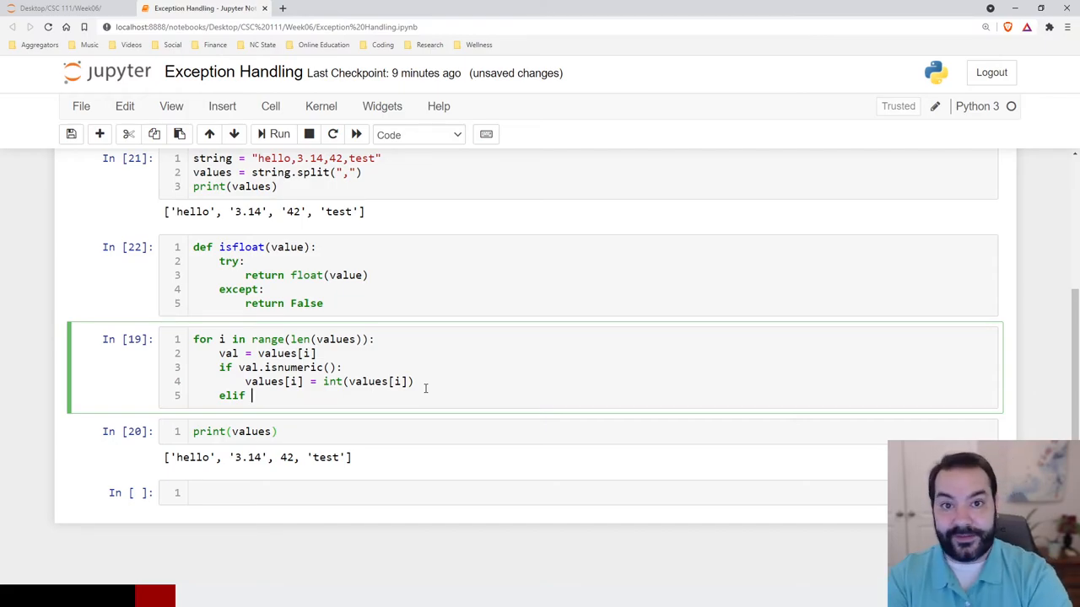
text(val.)
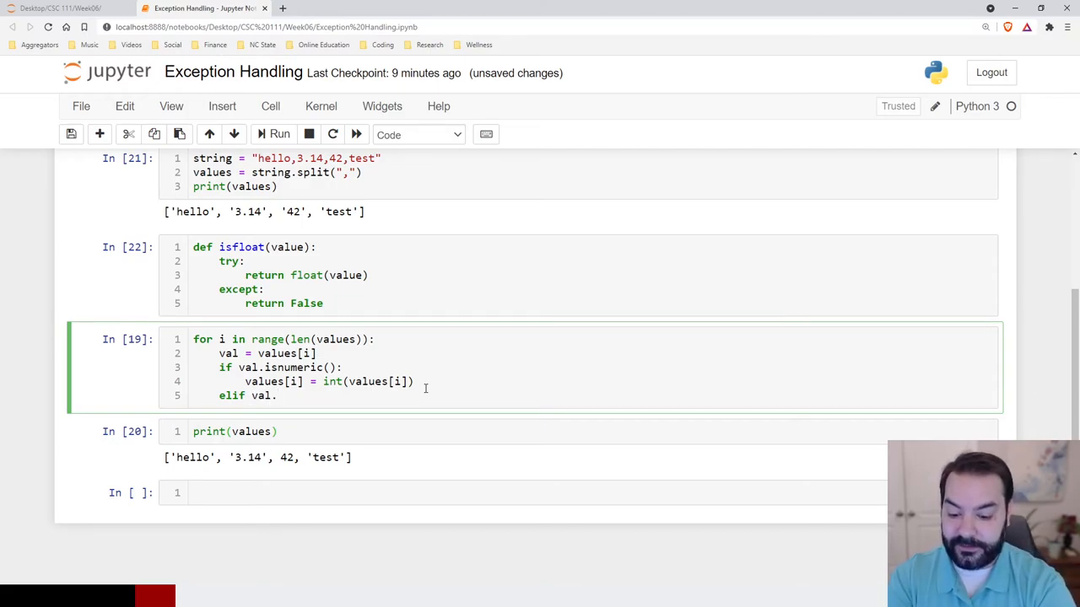
text(isfloat():)
text(pass)
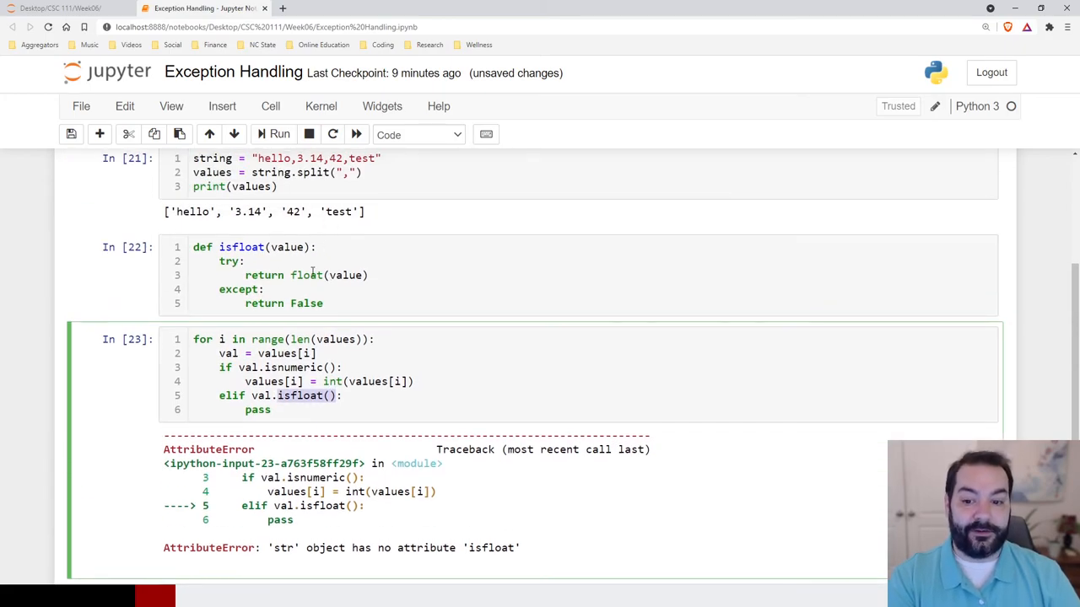
- Replace val.isfloat() in the elif with a call to isfloat(val)
double_click(260, 395)
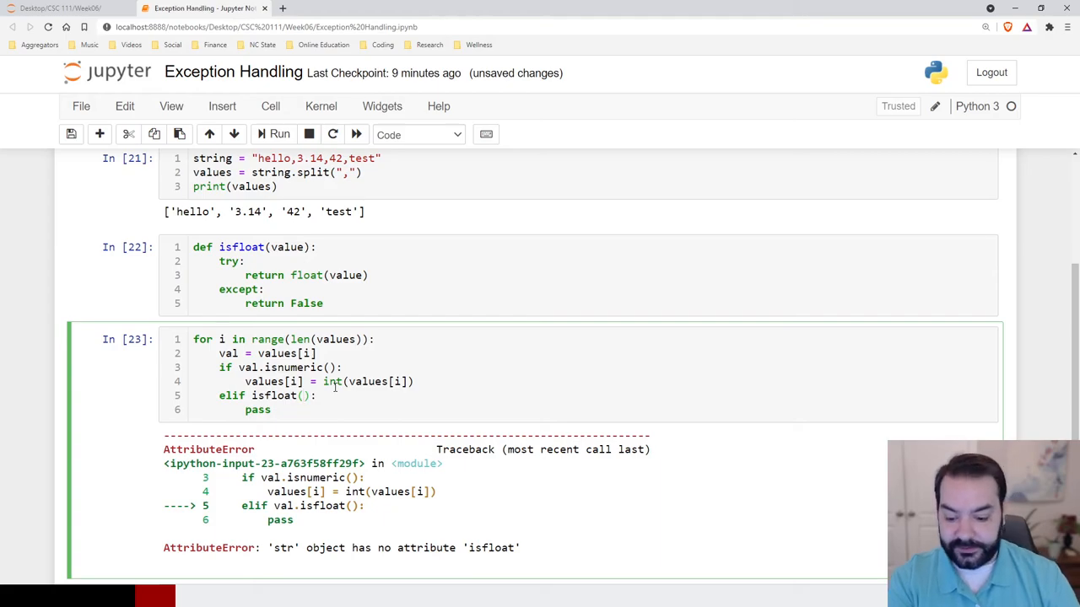
text(val)
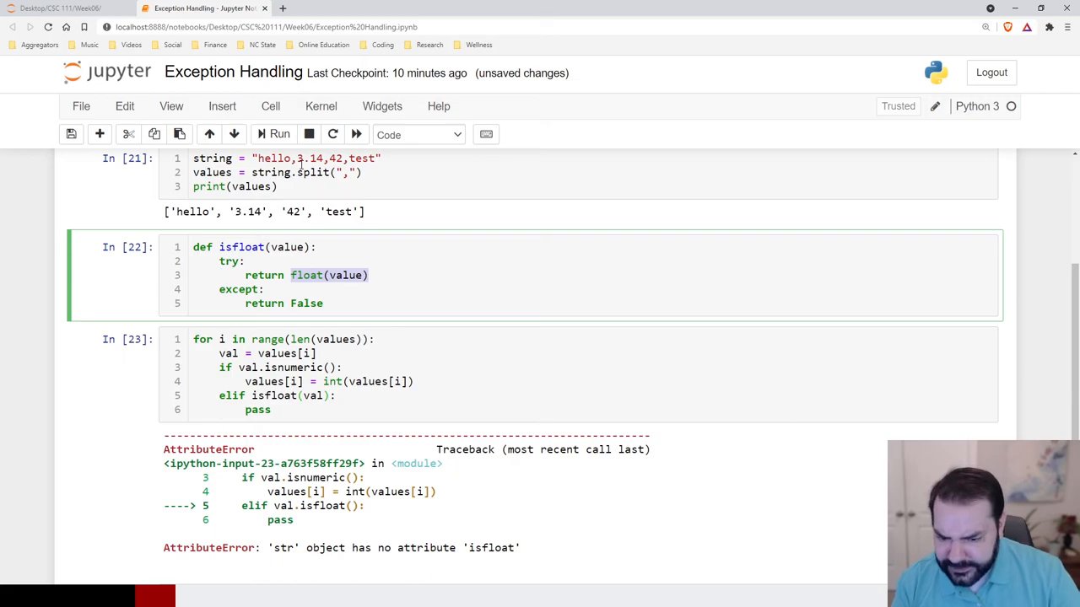
- Change isfloat's try body to float(value) followed by return True
text(Tr)
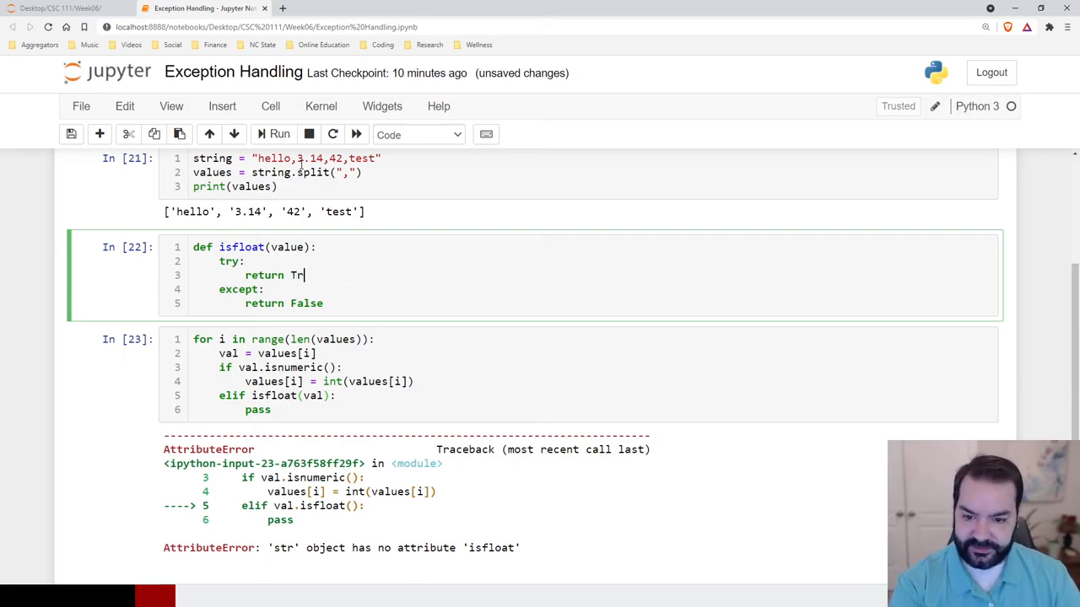
text(ue)
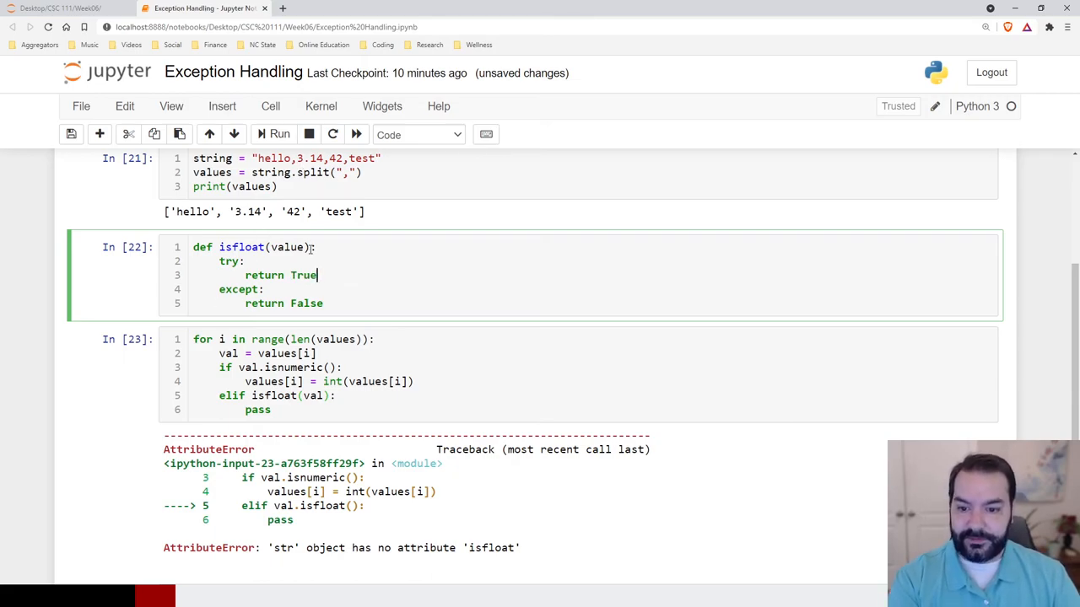
text(float(value))
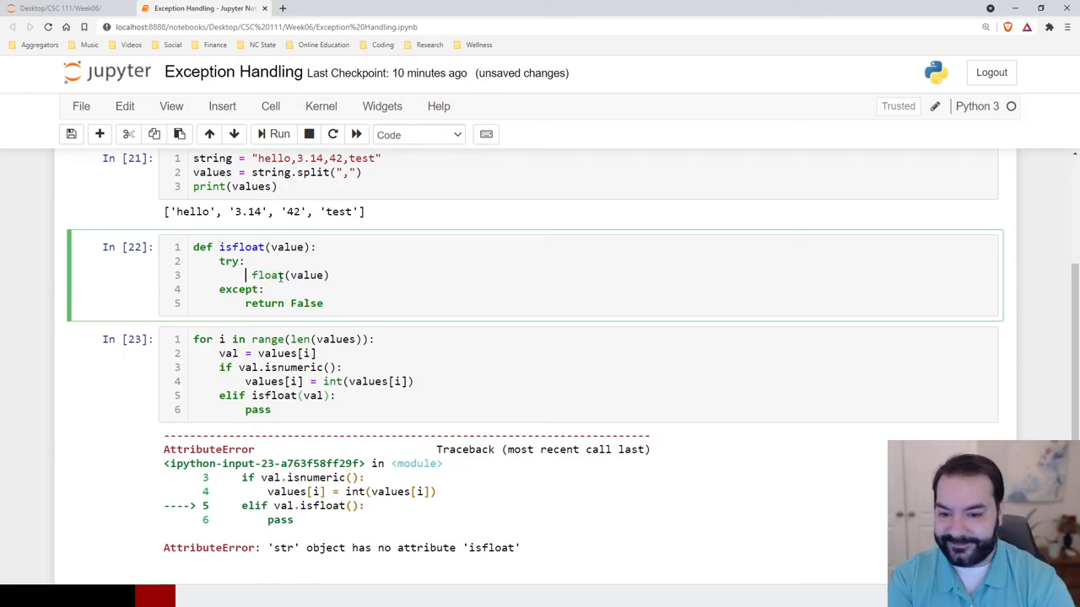
text(return True)
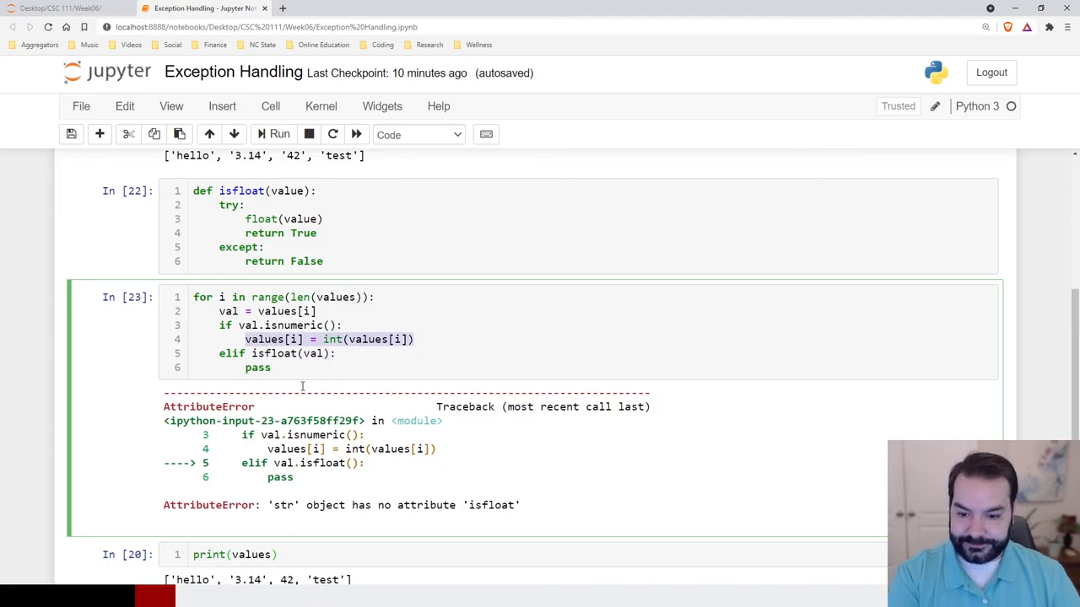
- Replace the elif branch's pass with values[i] = float(values[i])
text(values[i] = int(values[i]))
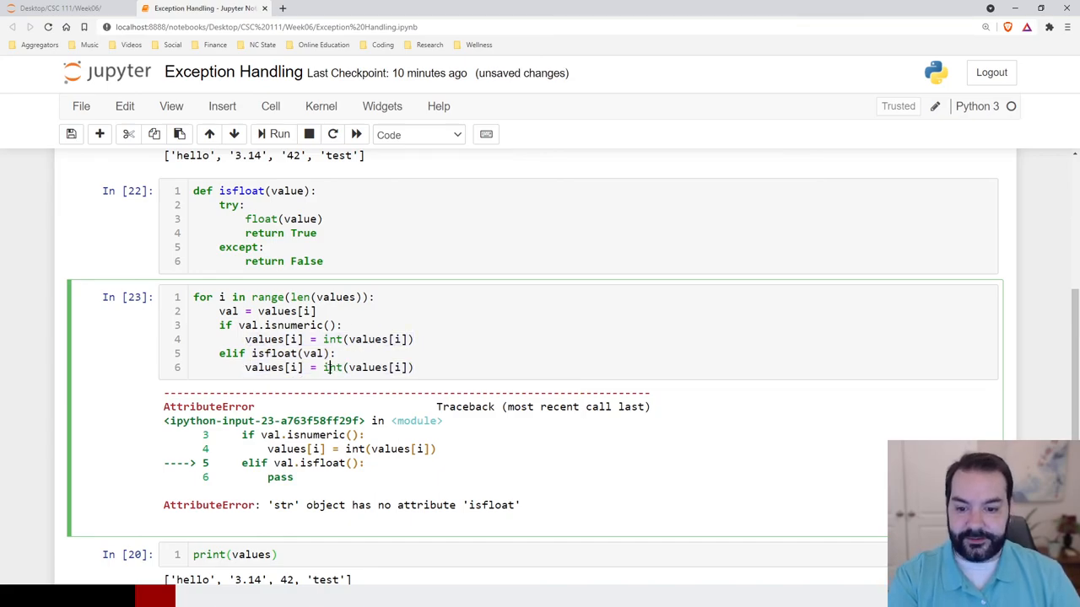
double_click(331, 367)
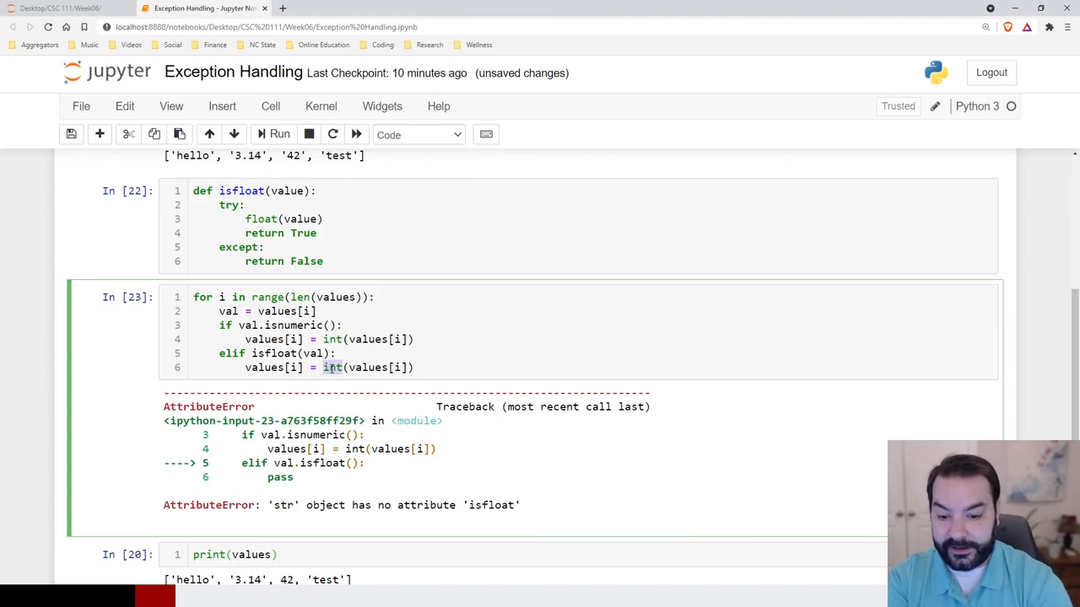
text(float)
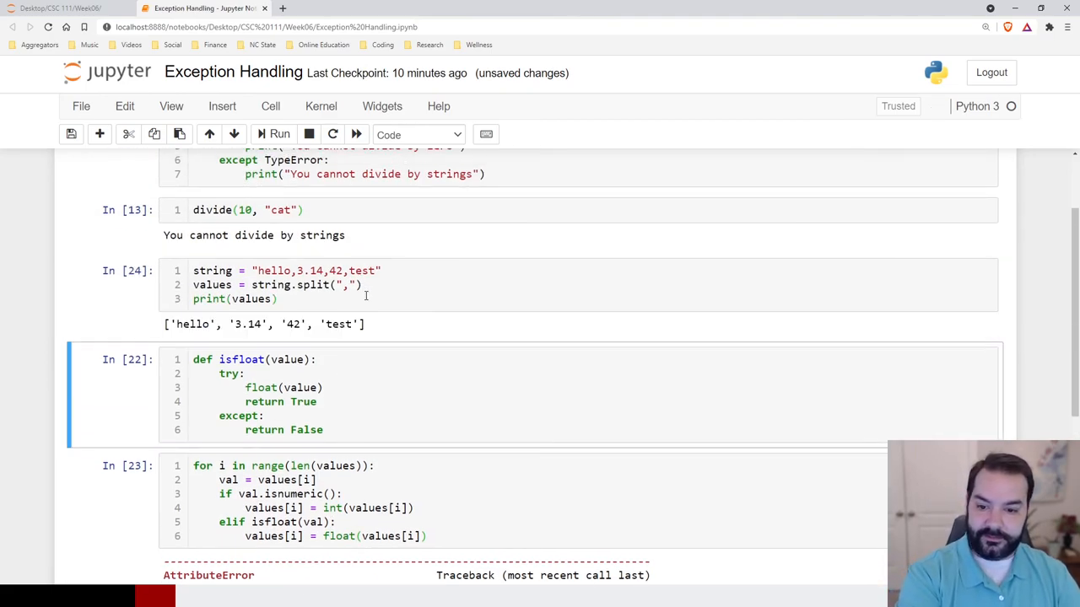
mouse_move(354, 349)
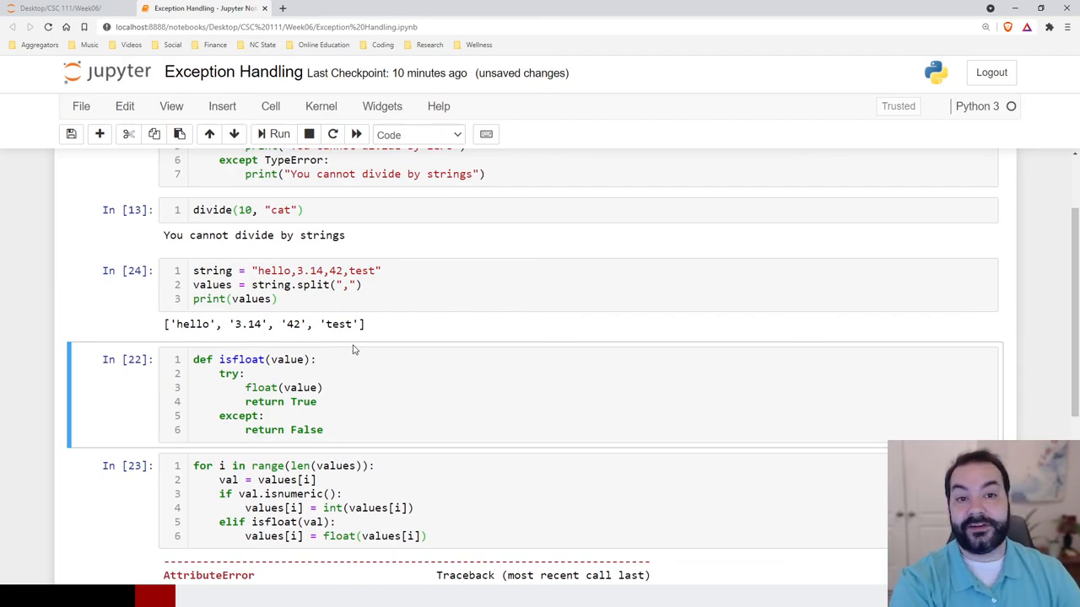